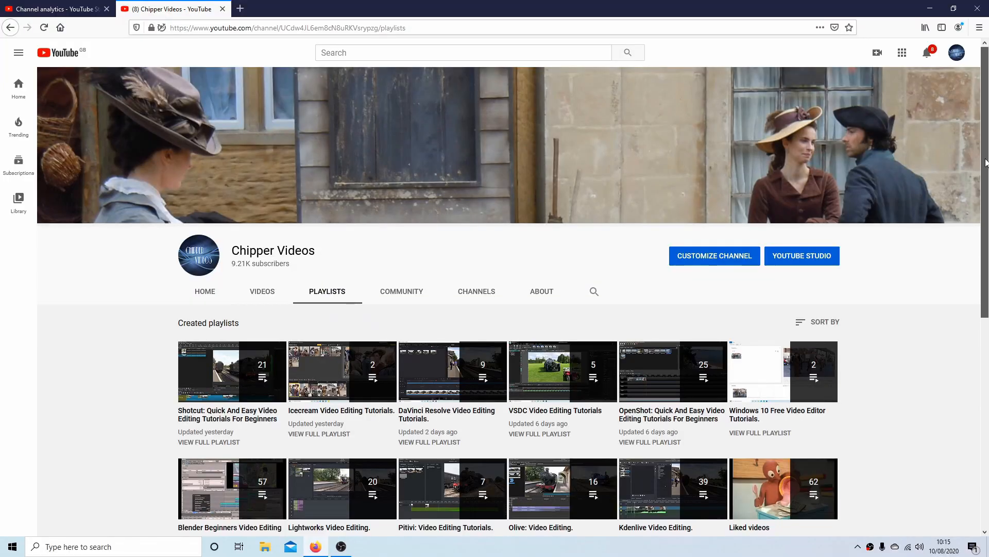
Step: Select both cubes together and join them into one Cube object with Ctrl+J
scroll("down", 3)
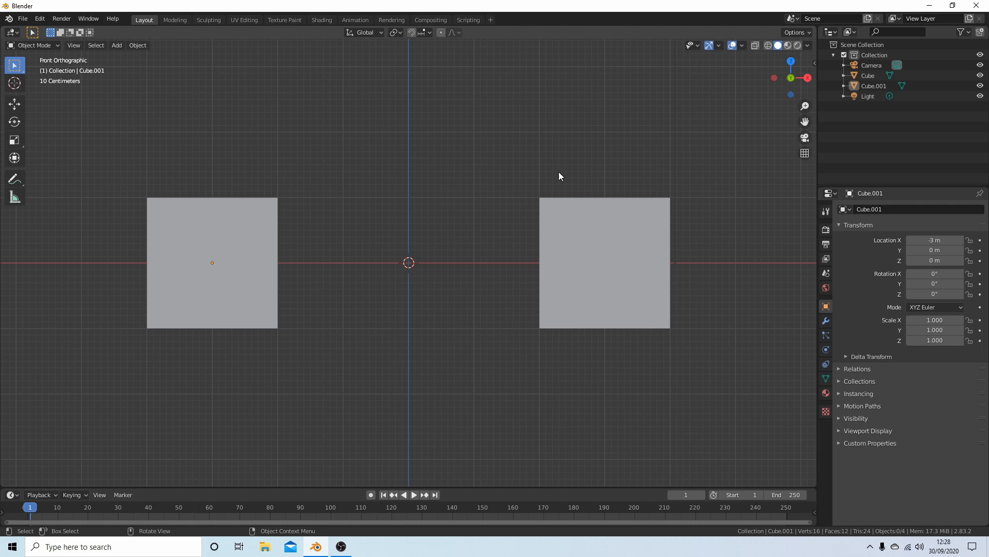
mouse_move(318, 193)
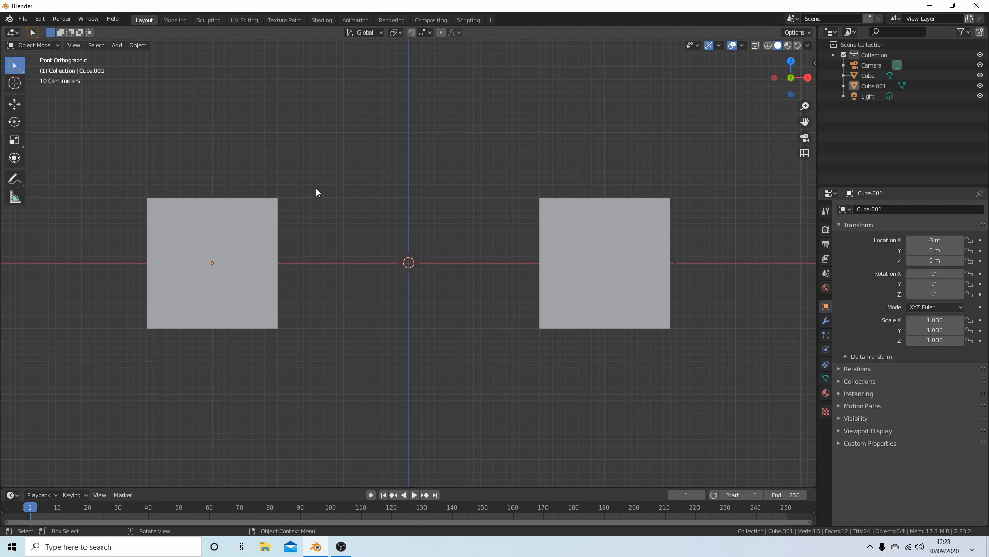
mouse_move(410, 136)
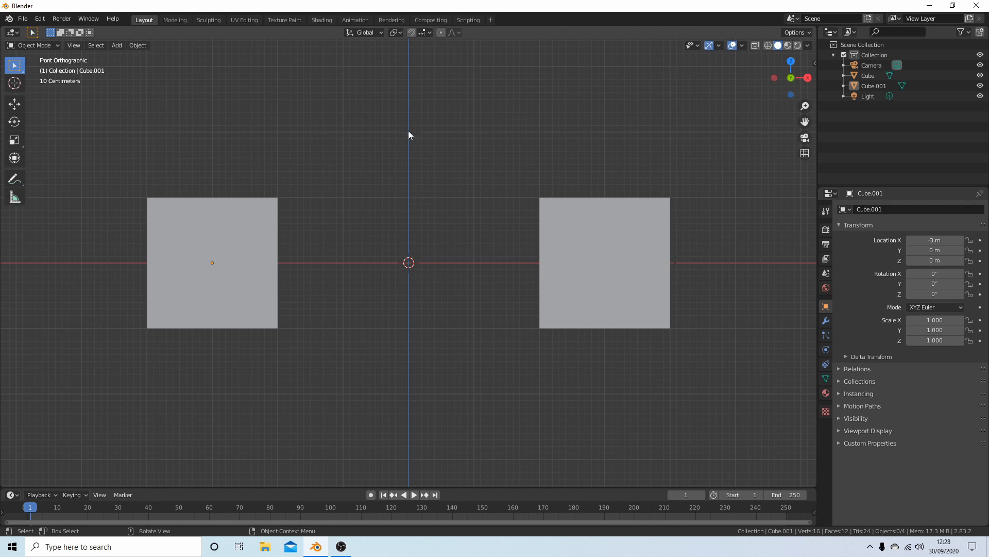
mouse_move(419, 223)
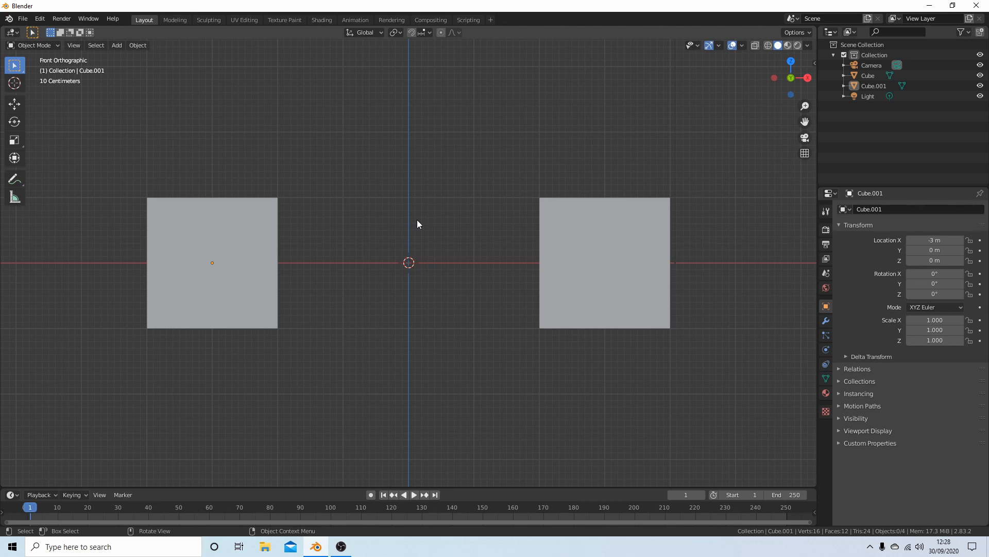
mouse_move(412, 203)
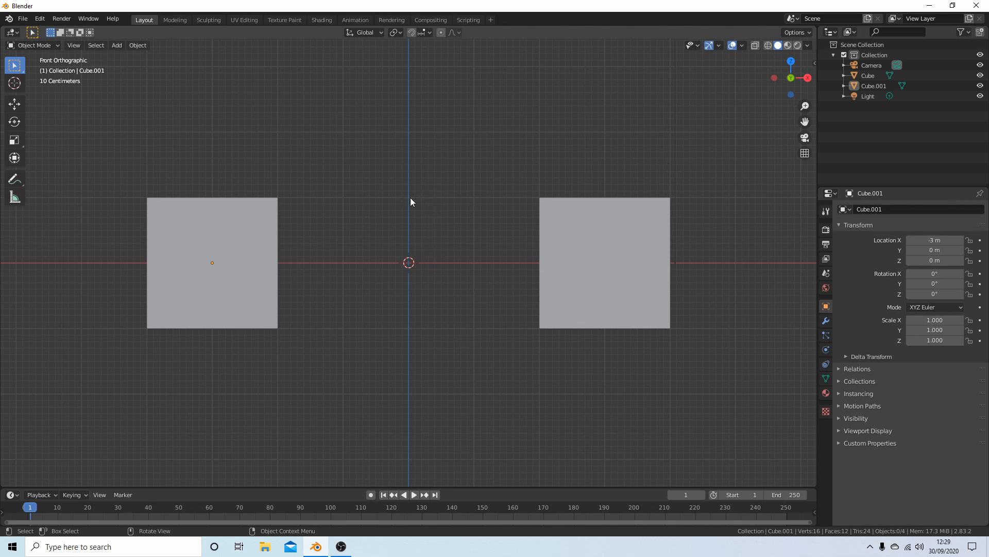
mouse_move(433, 222)
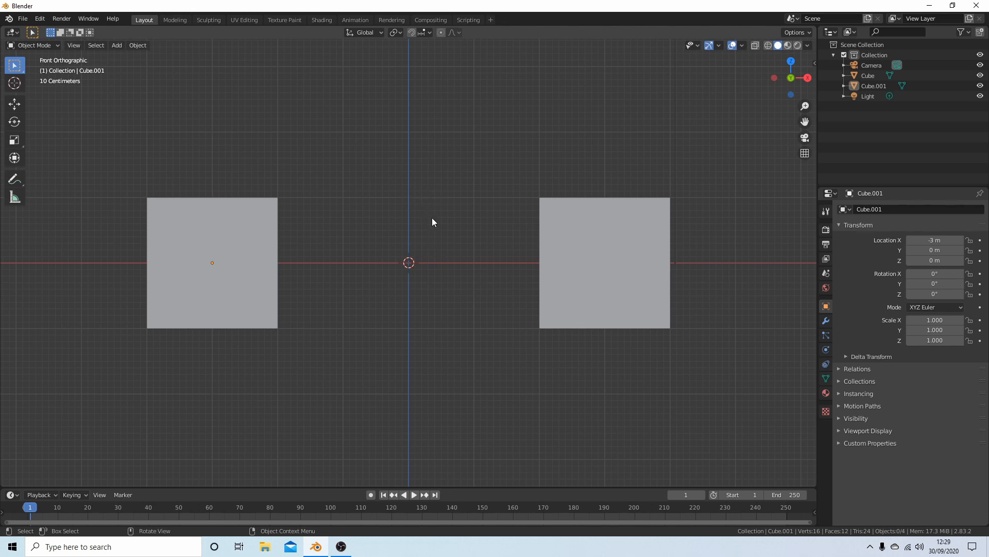
mouse_move(452, 229)
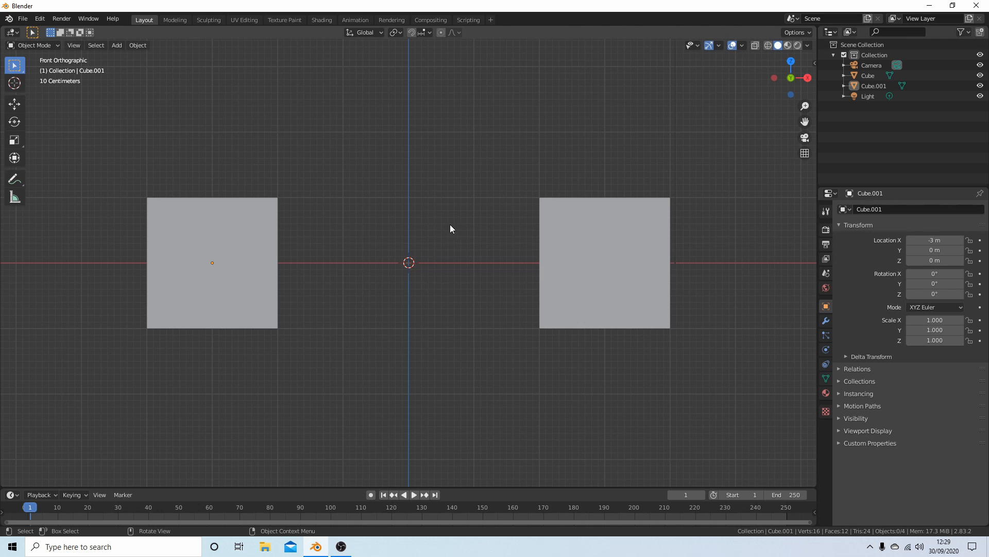
mouse_move(215, 241)
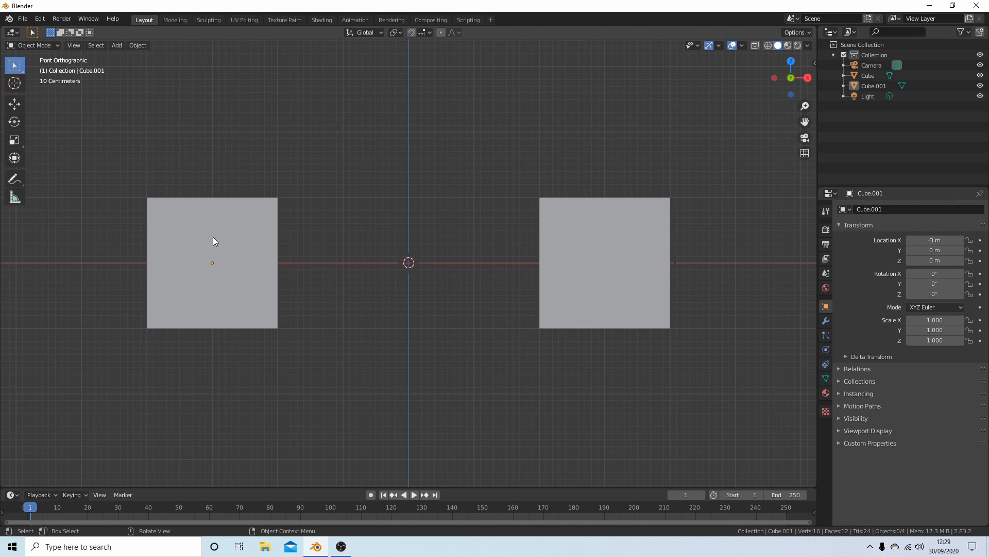
mouse_move(611, 244)
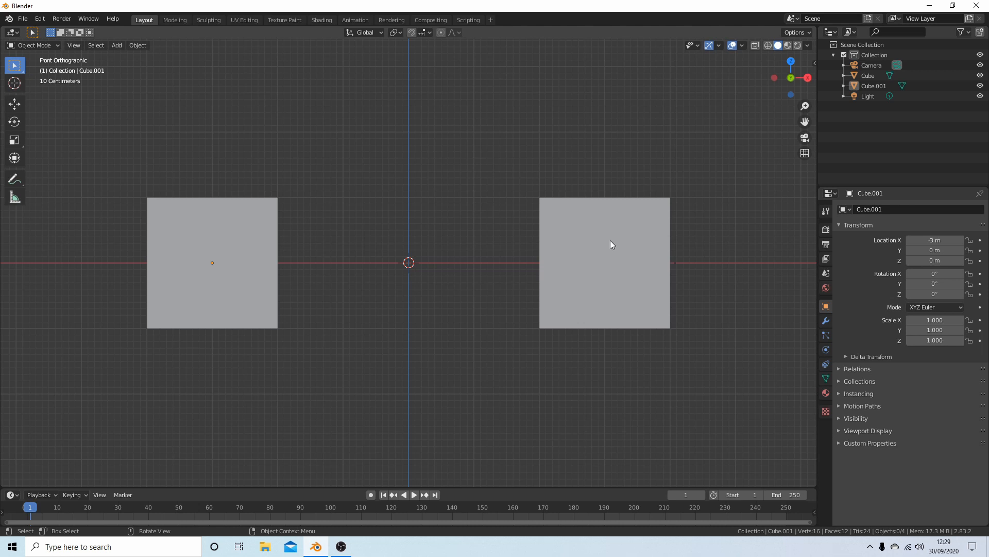
mouse_move(217, 247)
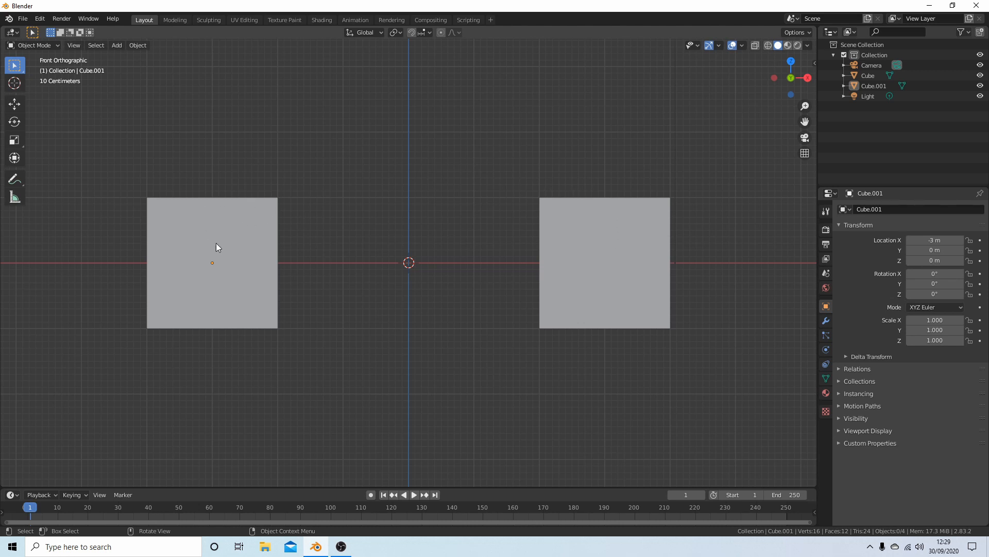
left_click(238, 246)
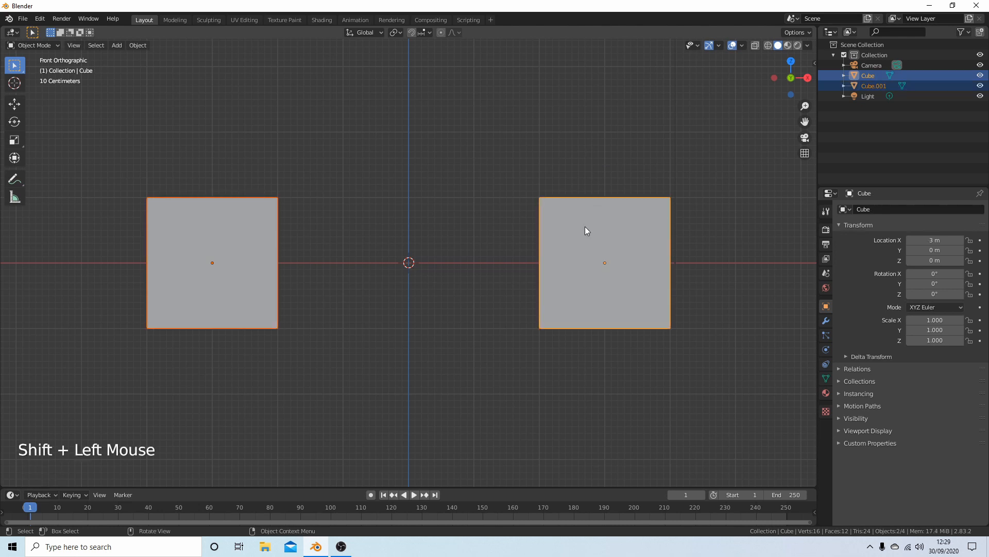
mouse_move(515, 251)
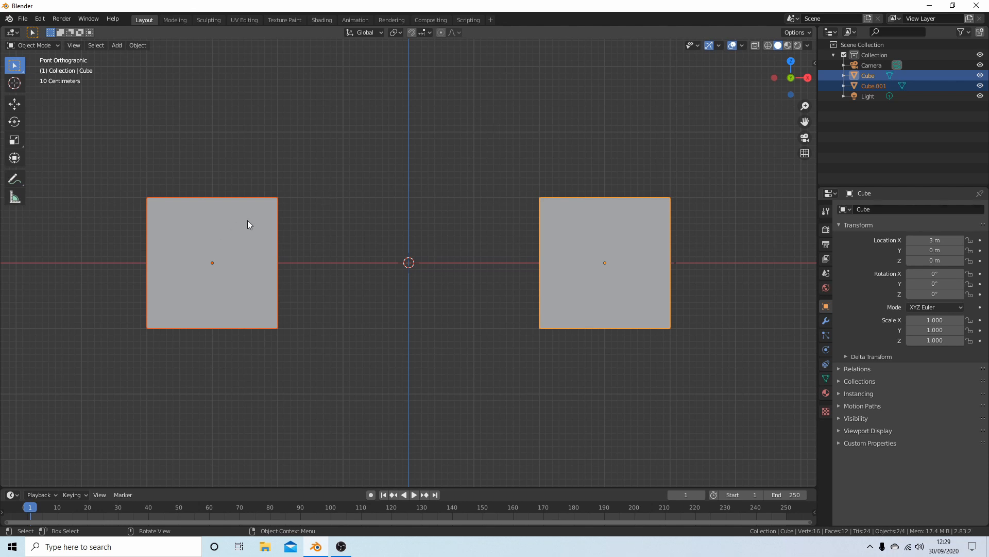
mouse_move(591, 237)
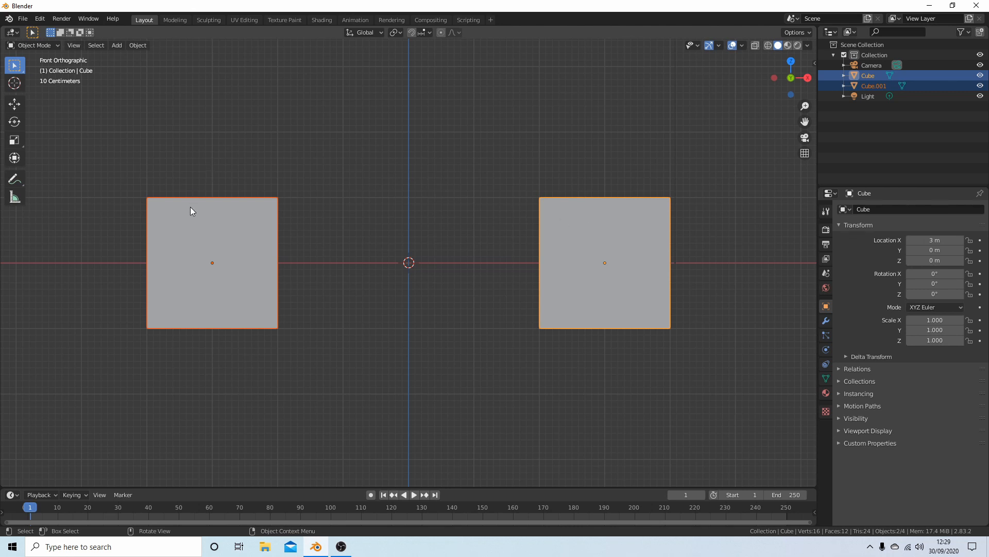
mouse_move(439, 233)
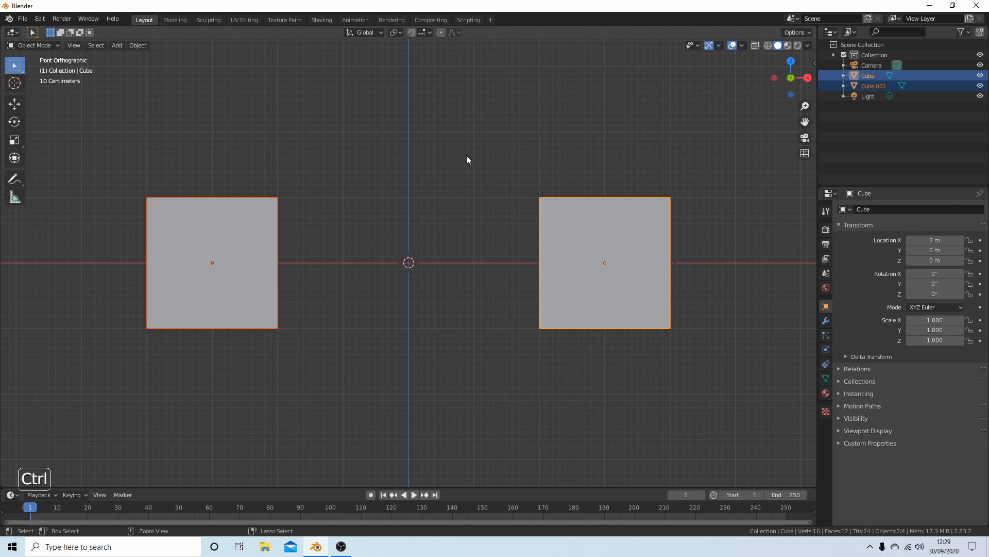
key("ctrl+j")
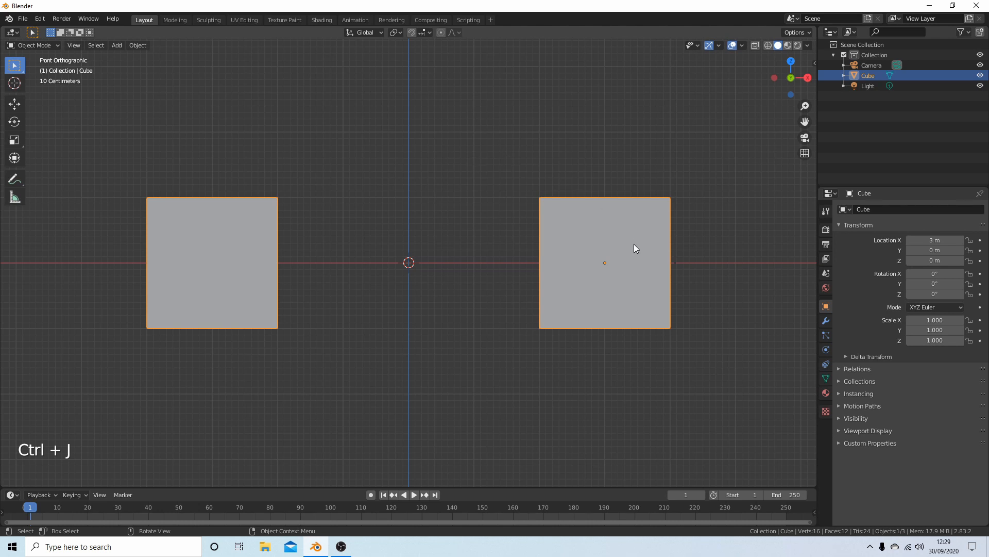
mouse_move(559, 228)
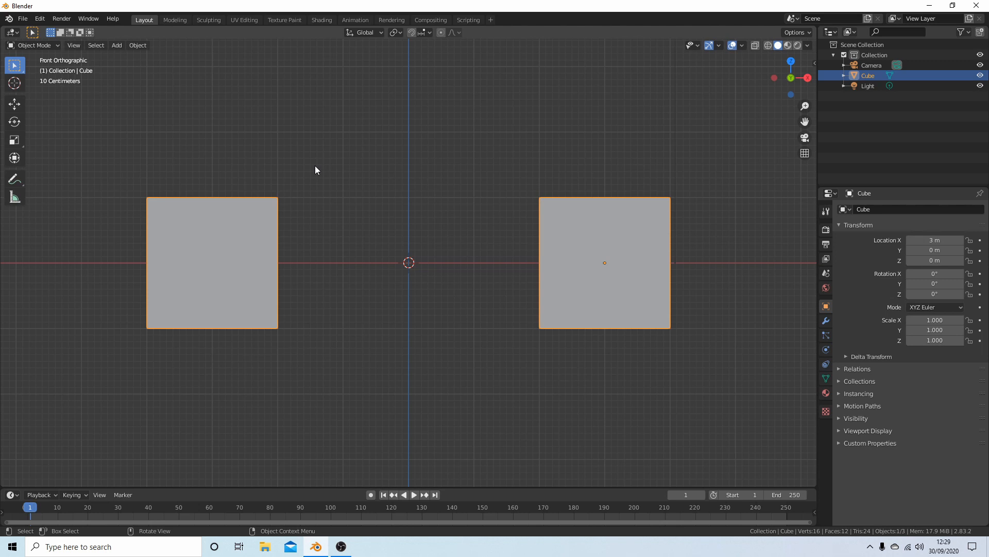
Step: Enter Edit Mode on the joined Cube with all 16 vertices selected
key("Tab")
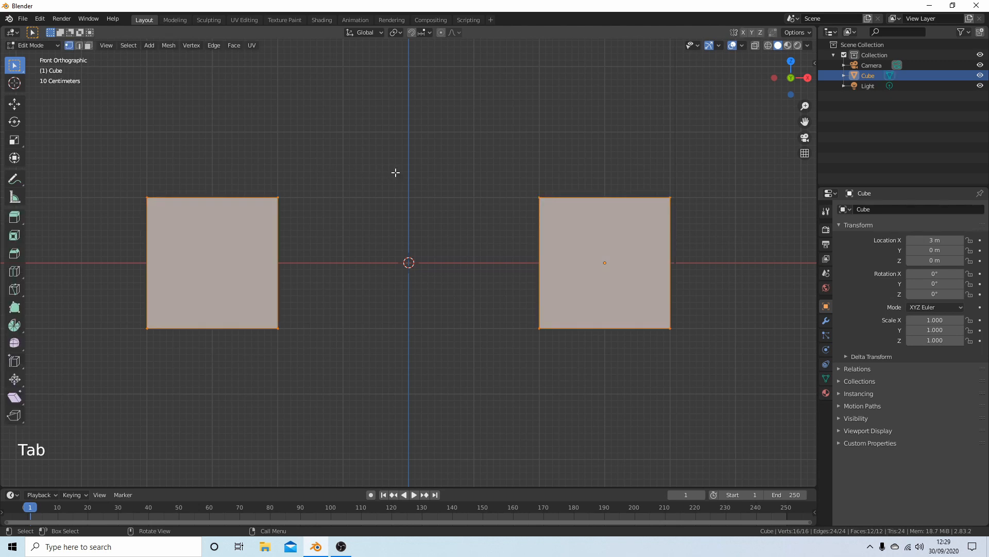
mouse_move(530, 183)
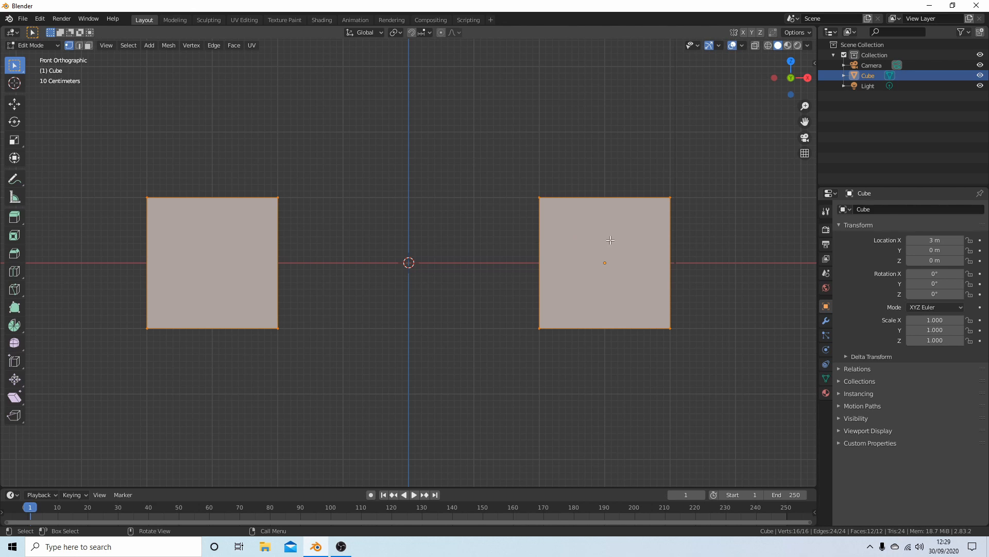
mouse_move(592, 316)
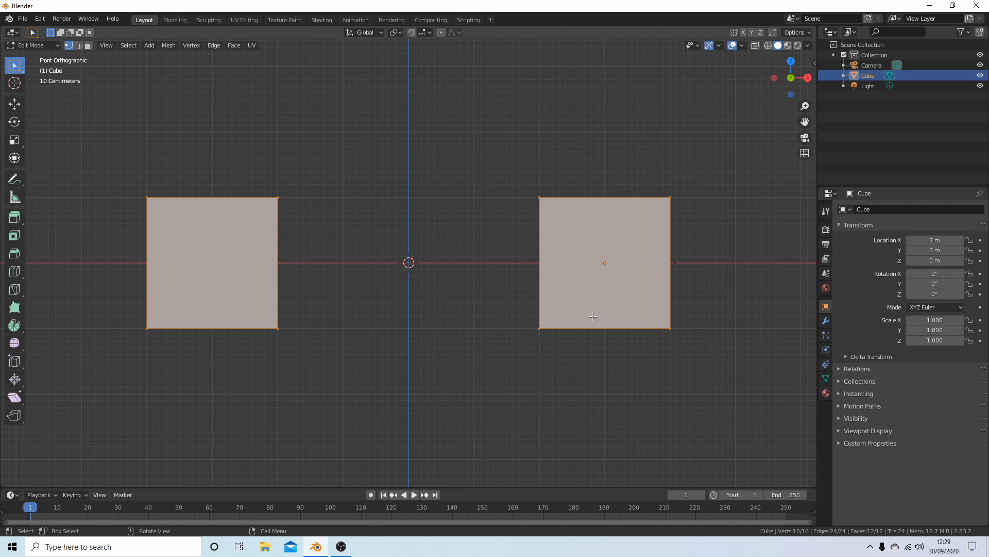
mouse_move(590, 189)
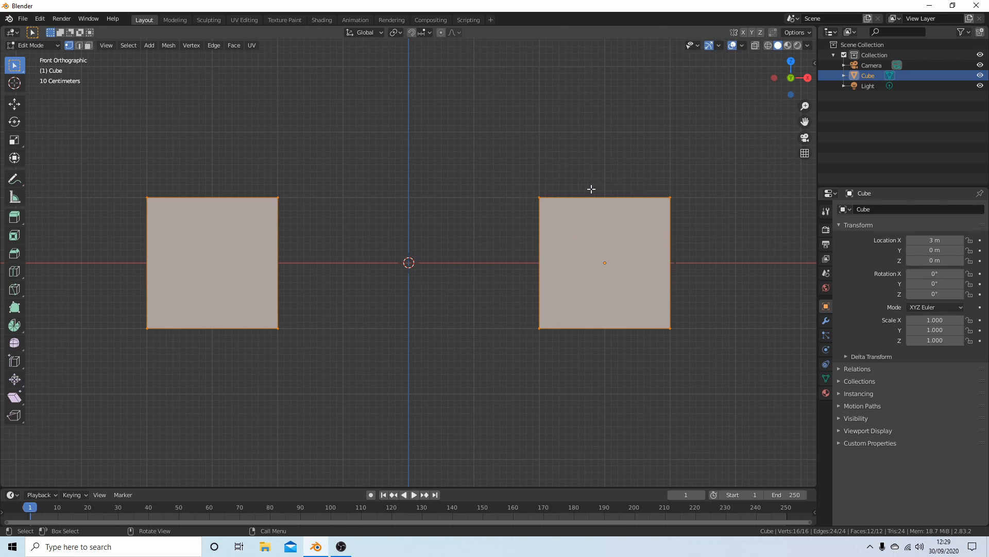
mouse_move(548, 220)
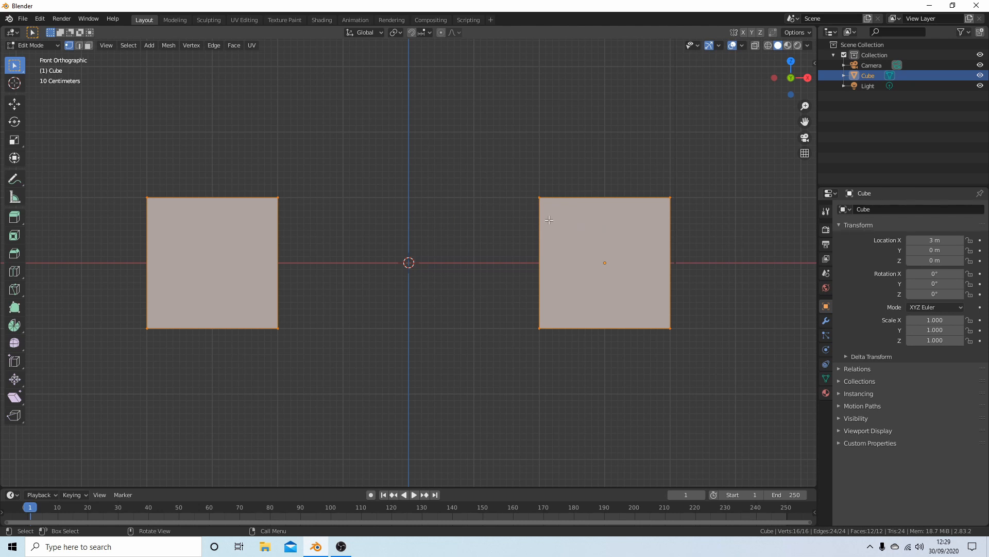
mouse_move(477, 170)
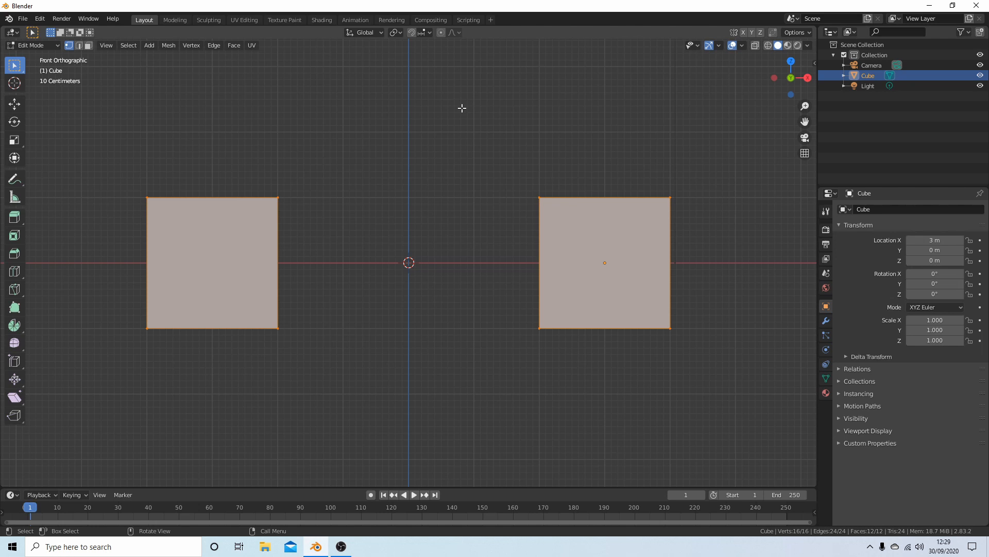
mouse_move(454, 170)
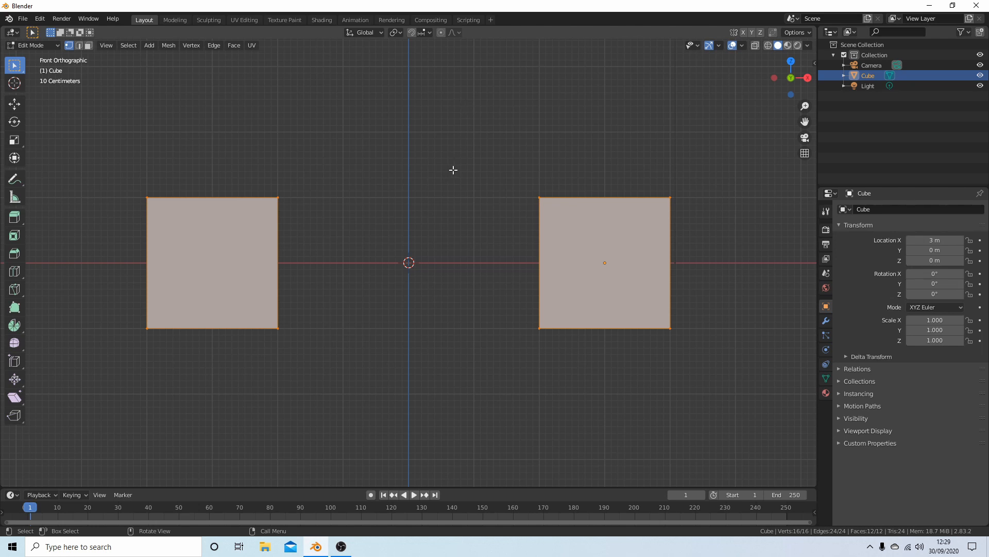
mouse_move(291, 202)
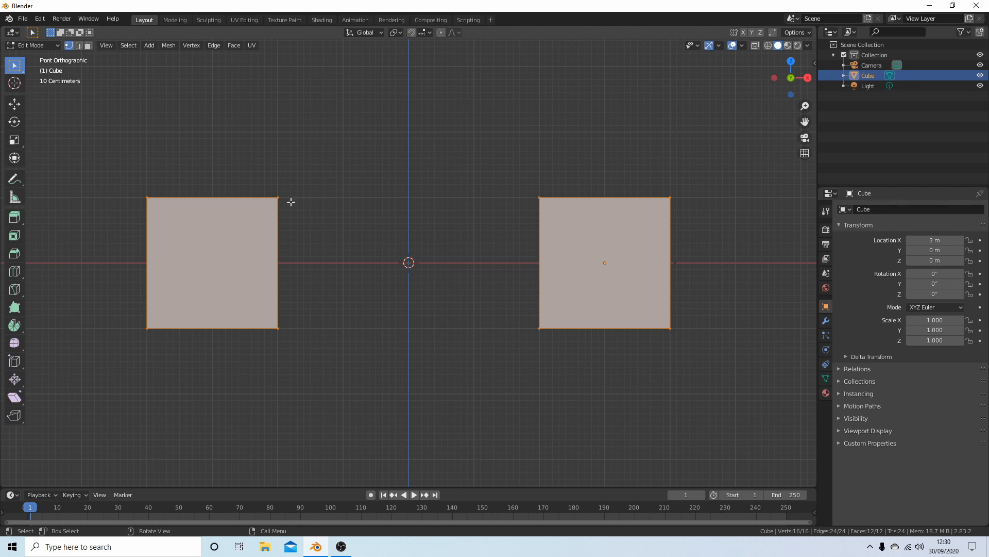
mouse_move(194, 232)
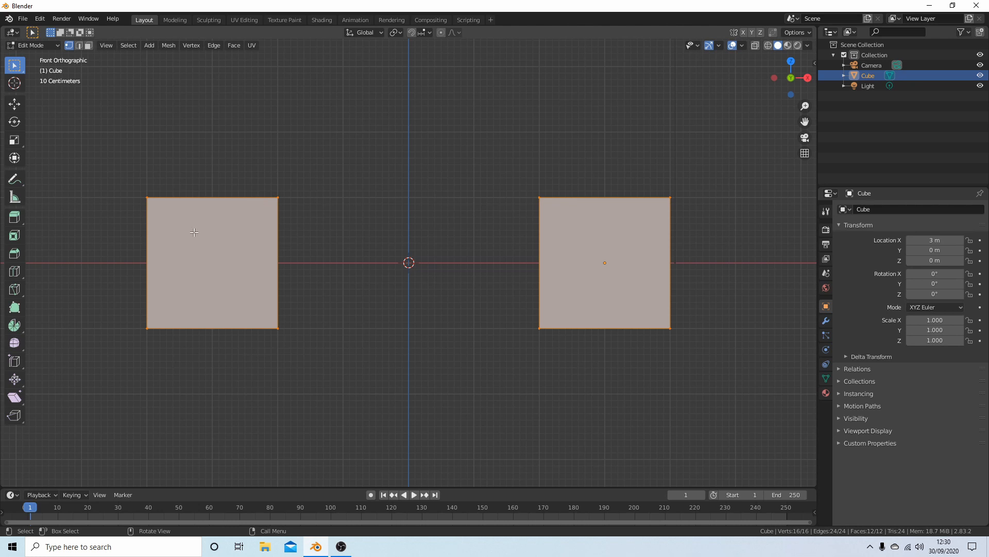
mouse_move(123, 218)
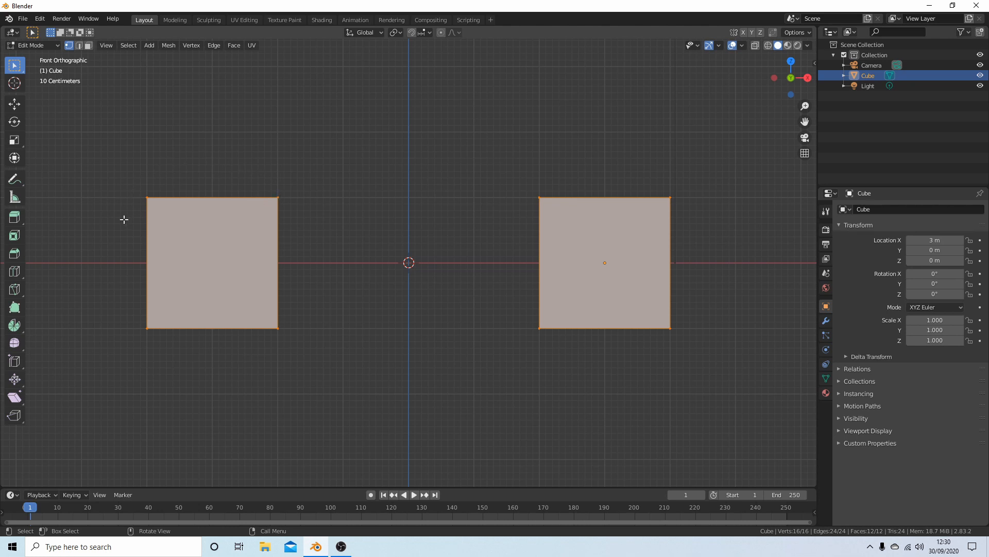
mouse_move(231, 173)
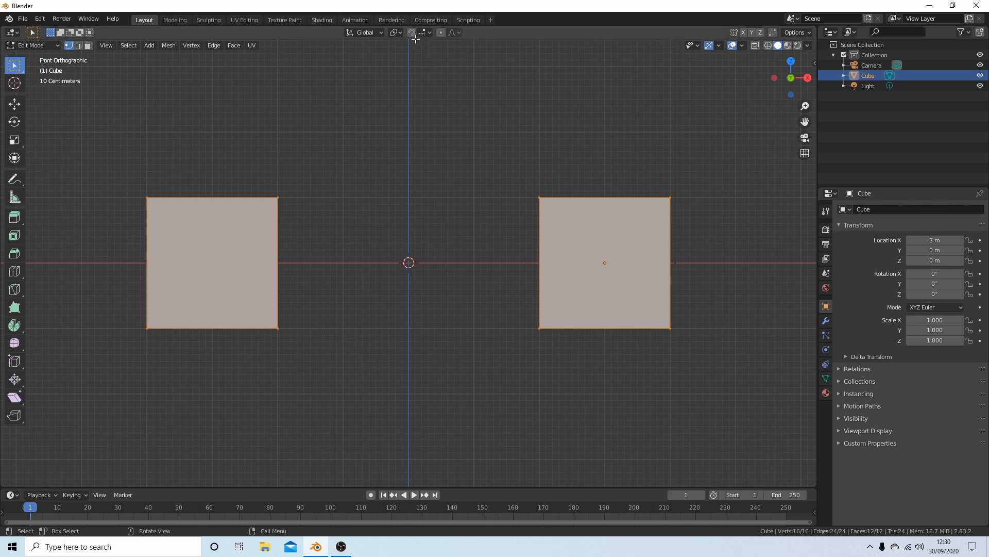
mouse_move(411, 32)
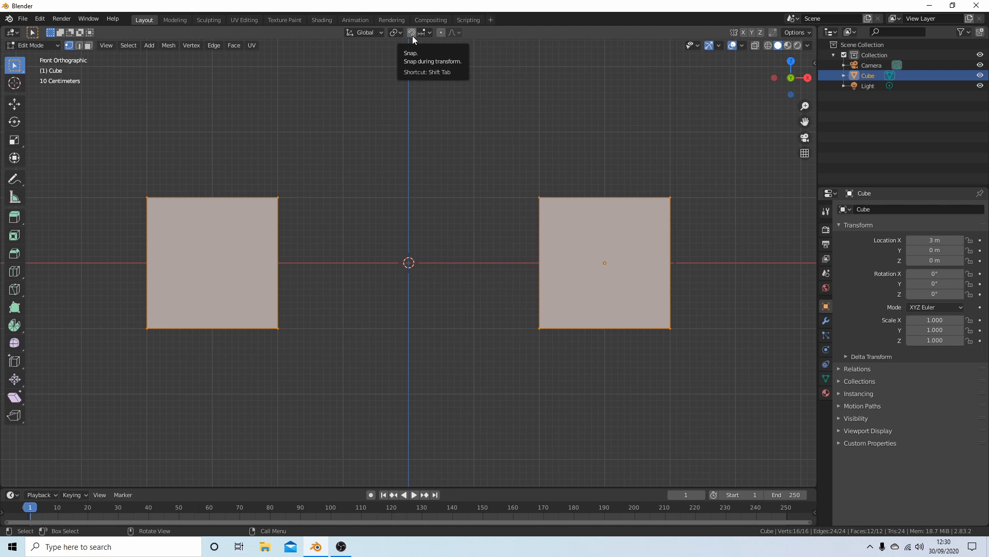
Step: Enable the snapping magnet and choose Vertex as the Snap To target
left_click(410, 32)
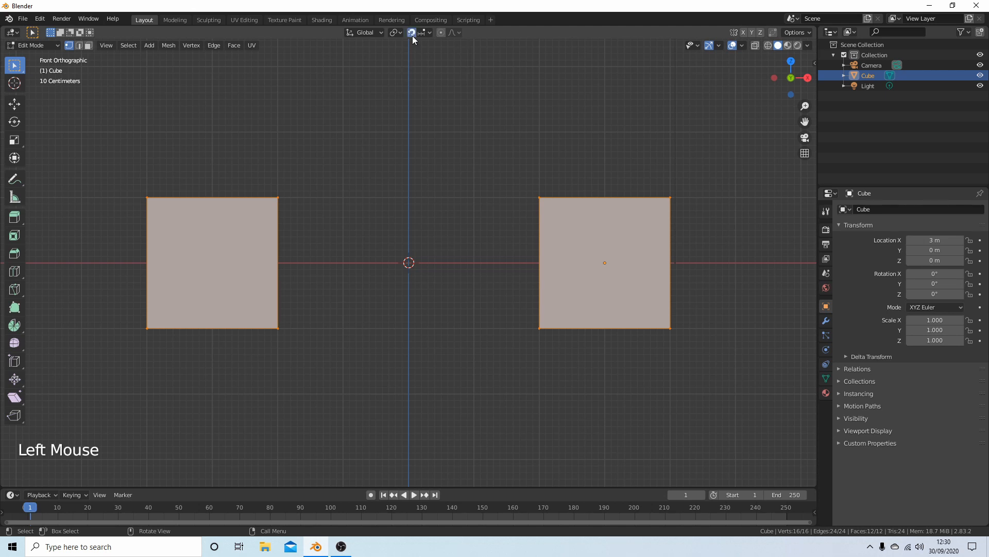
mouse_move(432, 41)
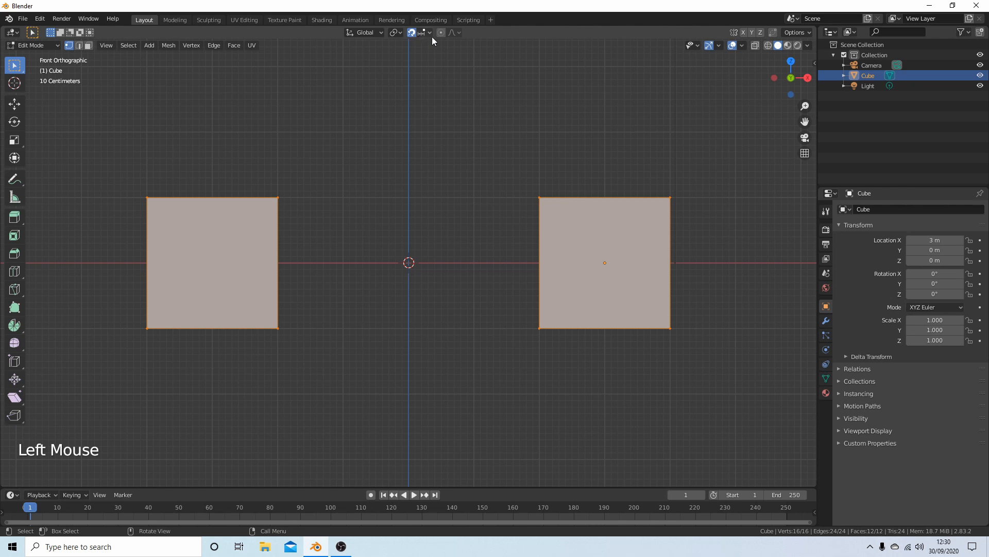
mouse_move(422, 32)
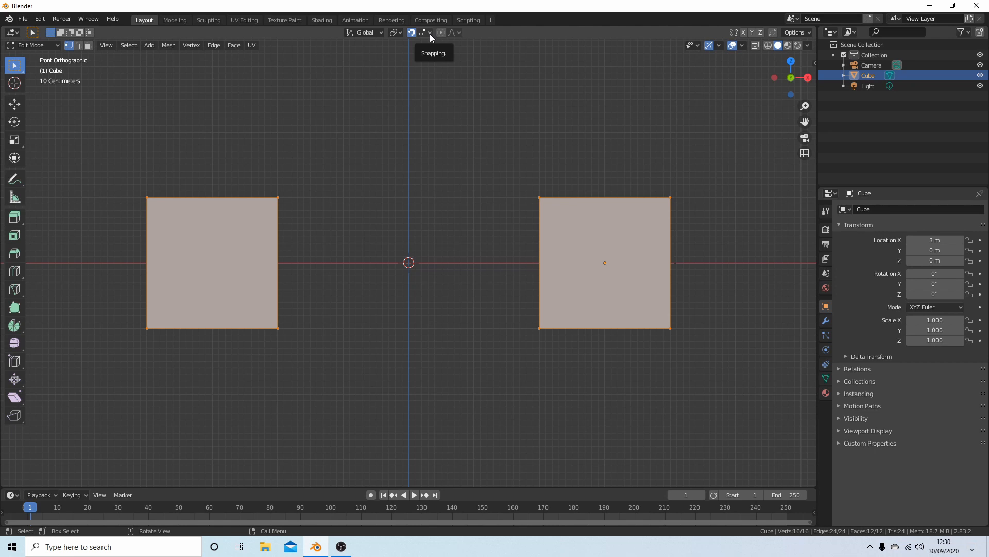
left_click(430, 32)
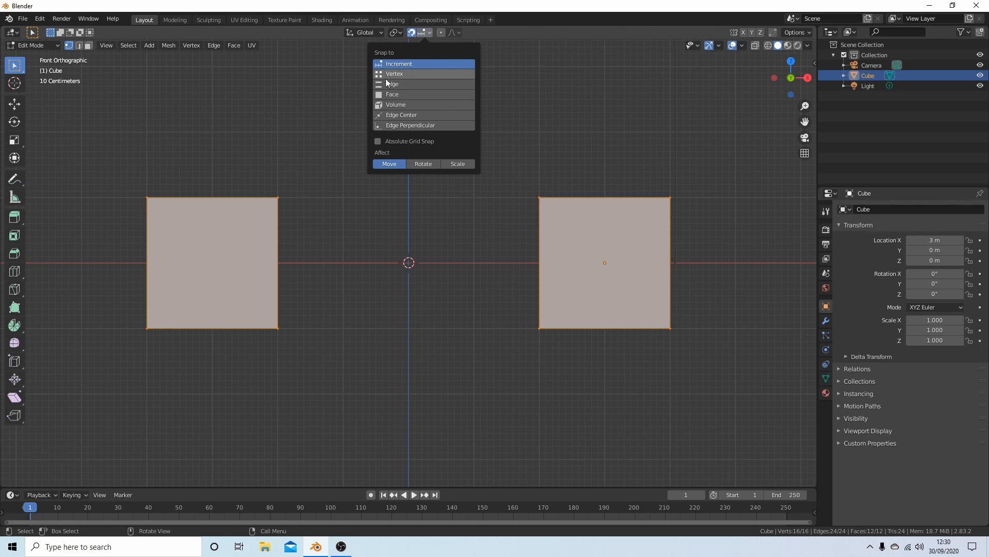
mouse_move(398, 76)
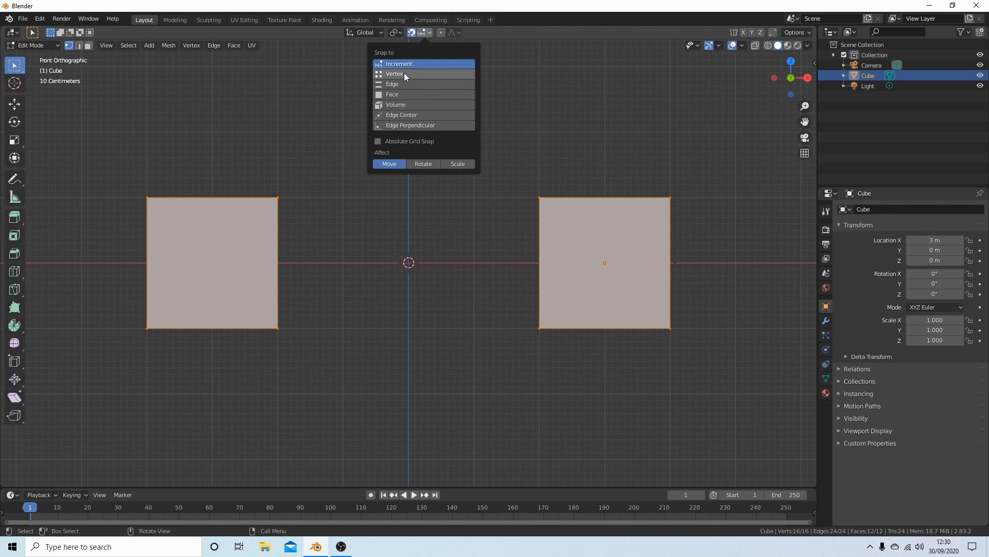
mouse_move(403, 75)
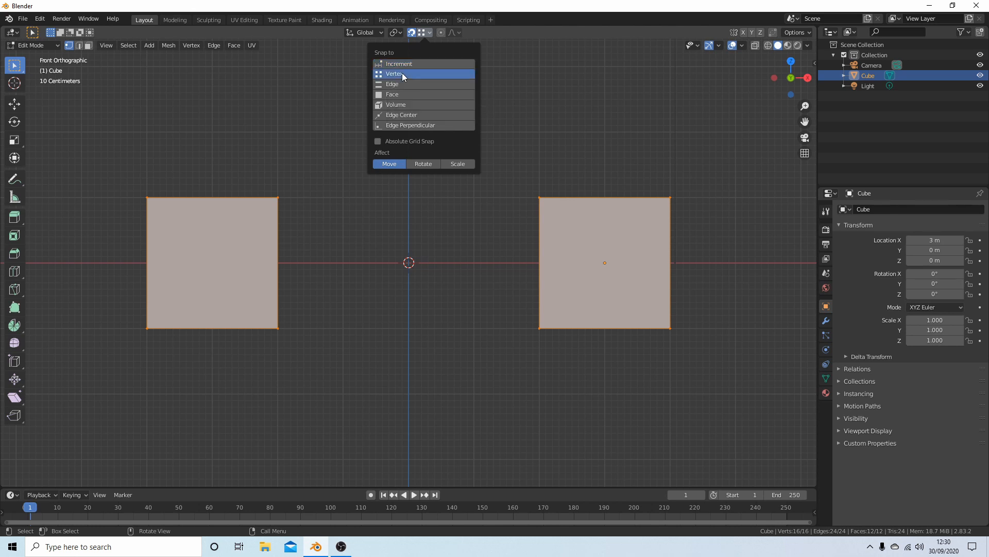
left_click(396, 74)
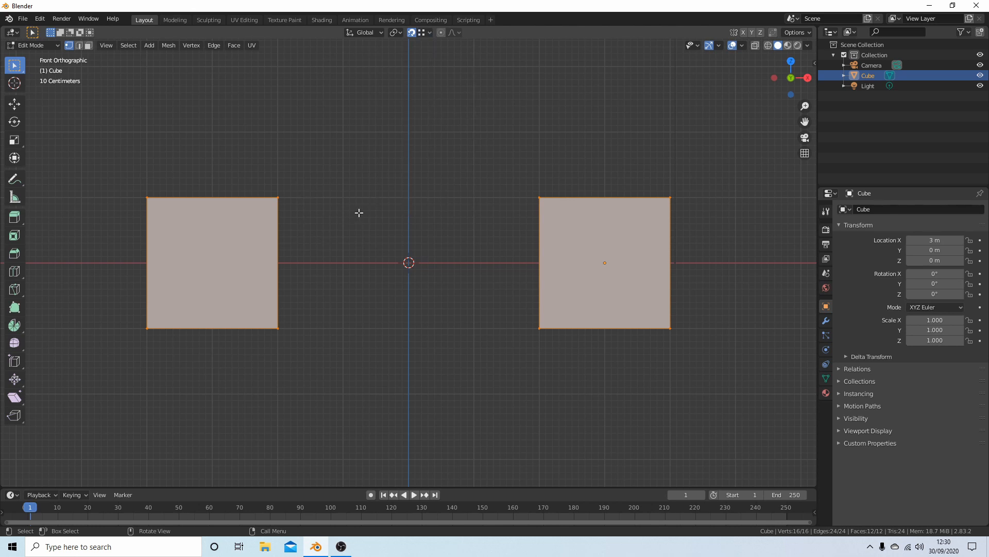
mouse_move(462, 167)
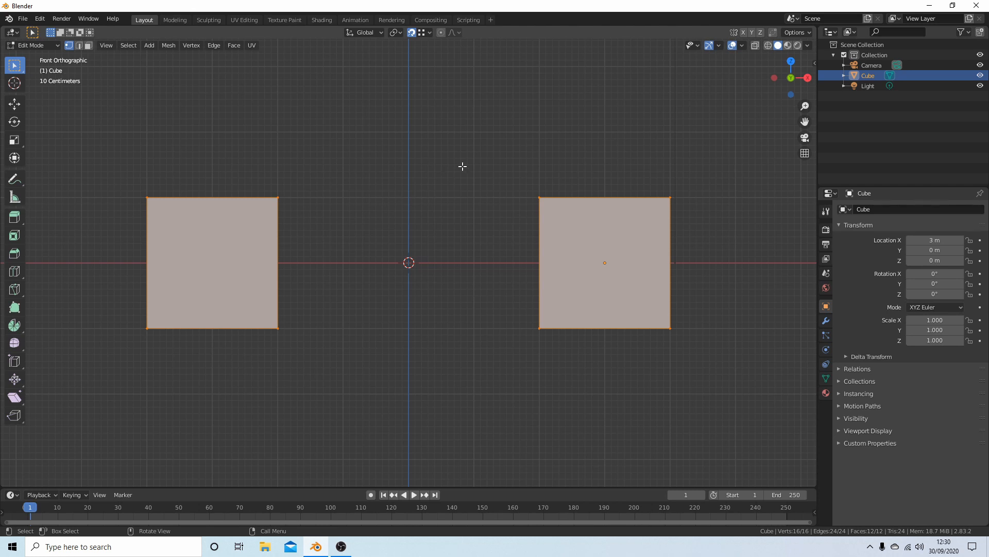
mouse_move(392, 177)
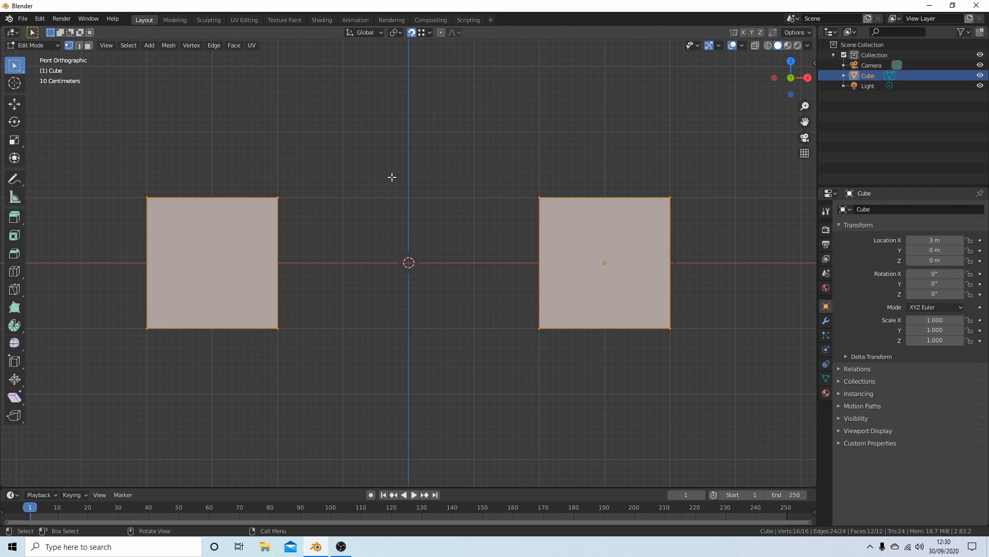
mouse_move(371, 98)
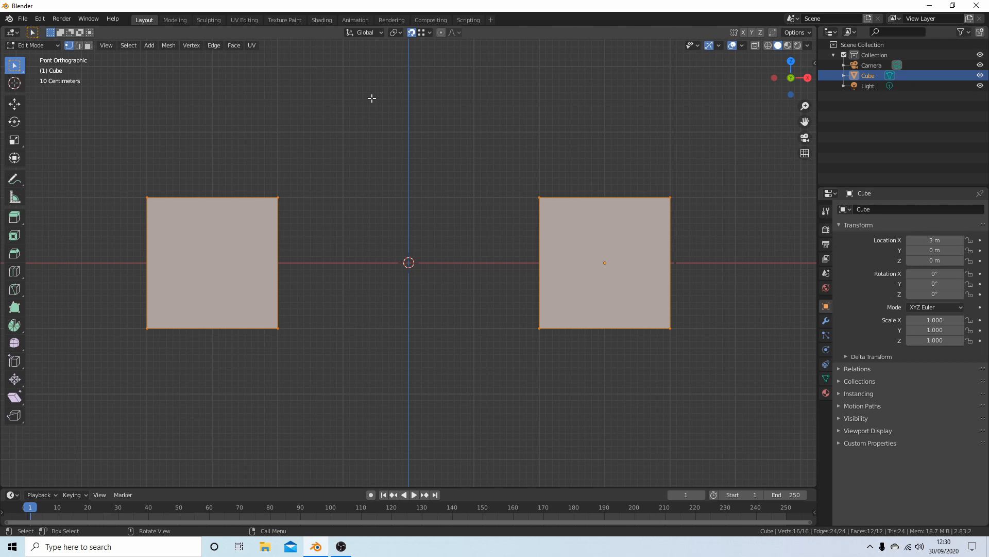
mouse_move(284, 193)
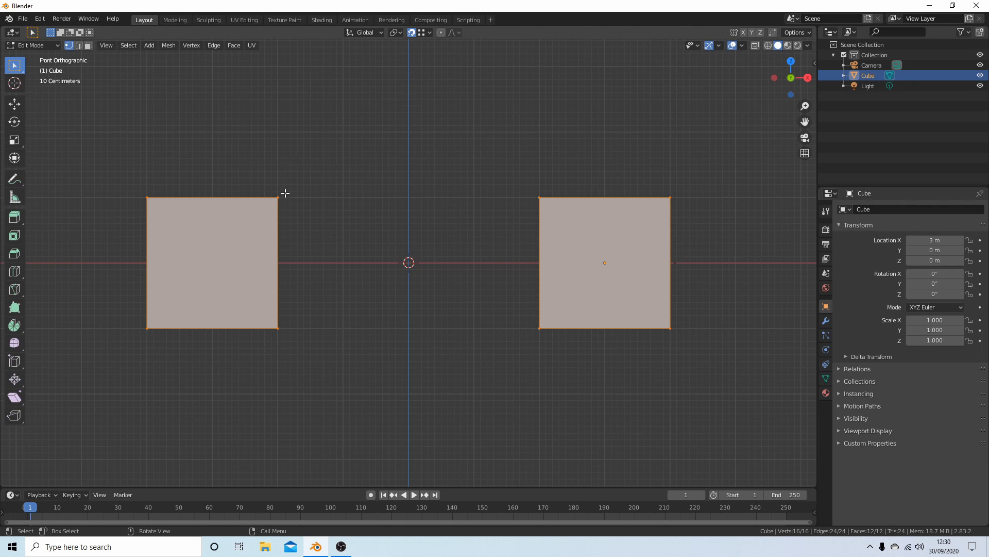
left_click(277, 198)
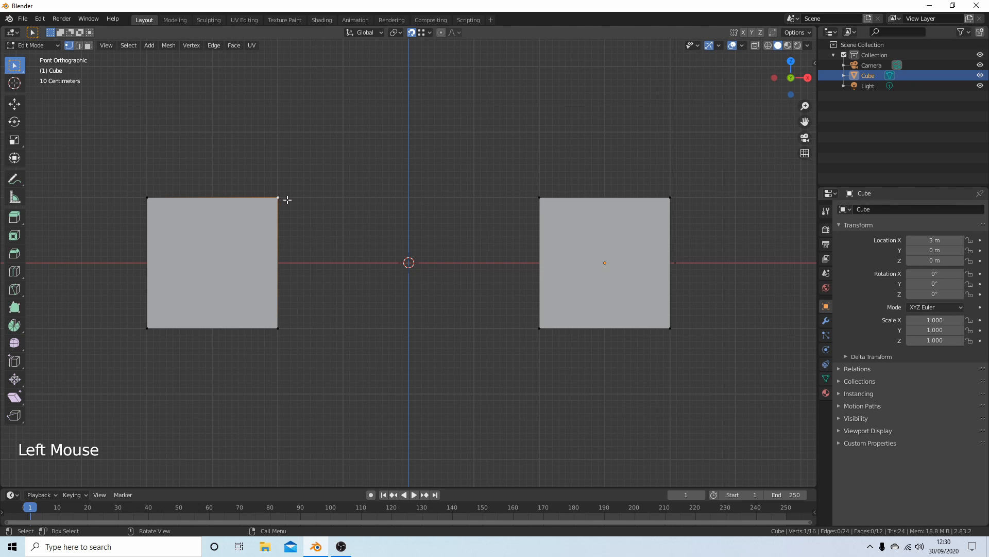
mouse_move(538, 177)
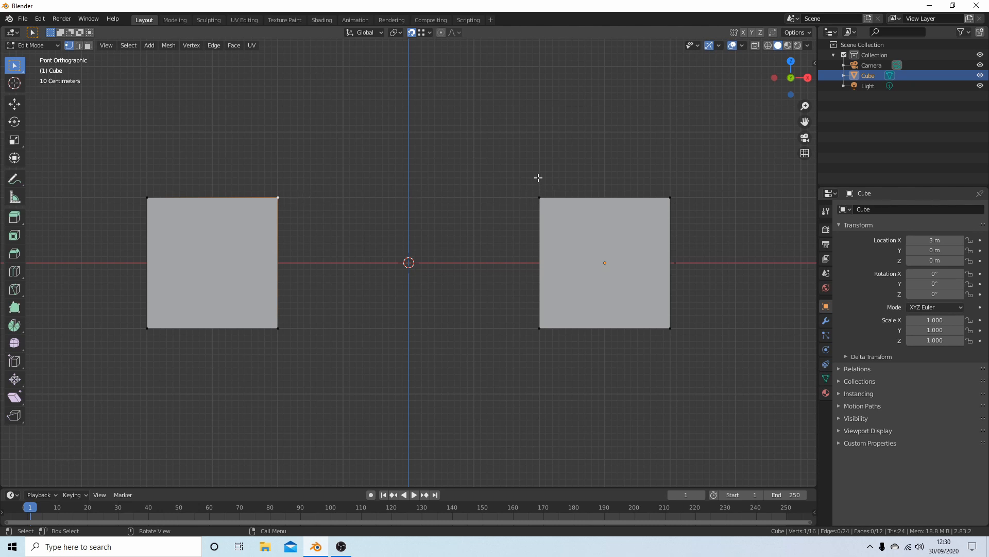
mouse_move(536, 190)
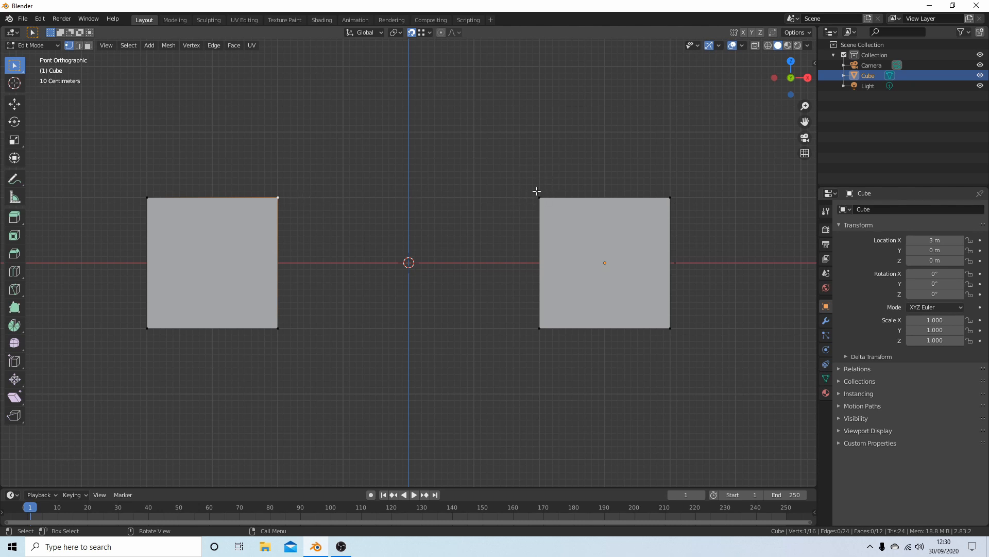
mouse_move(542, 199)
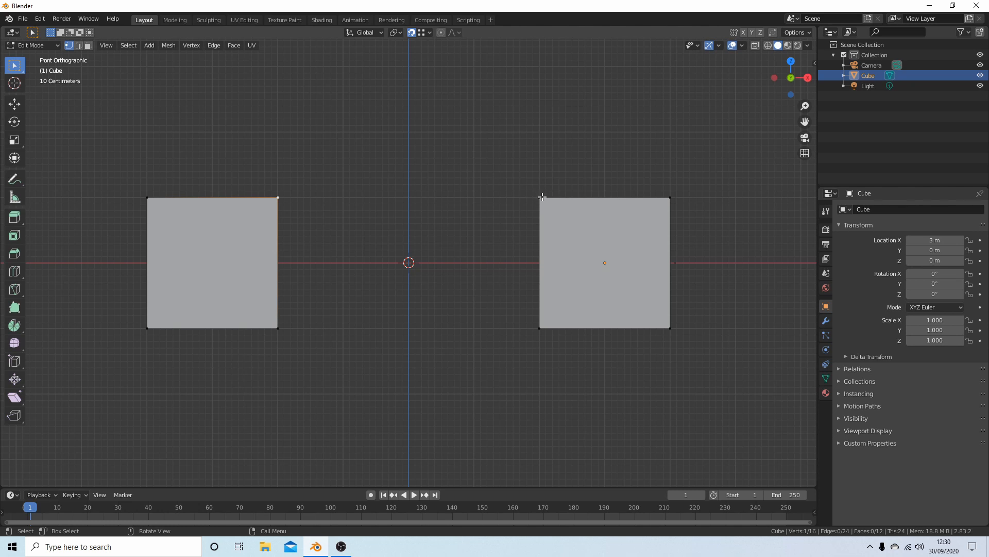
left_click_drag(277, 198, 541, 196)
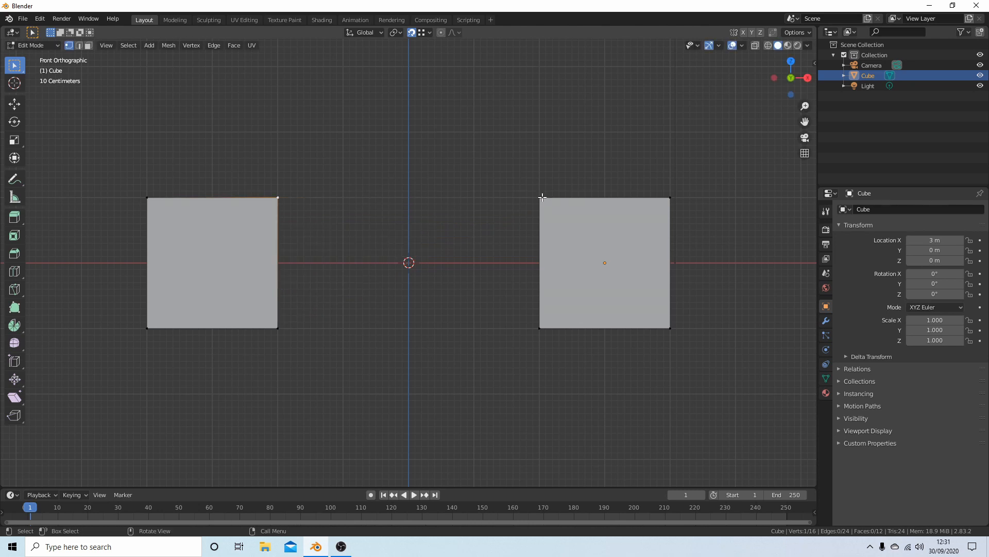
mouse_move(310, 196)
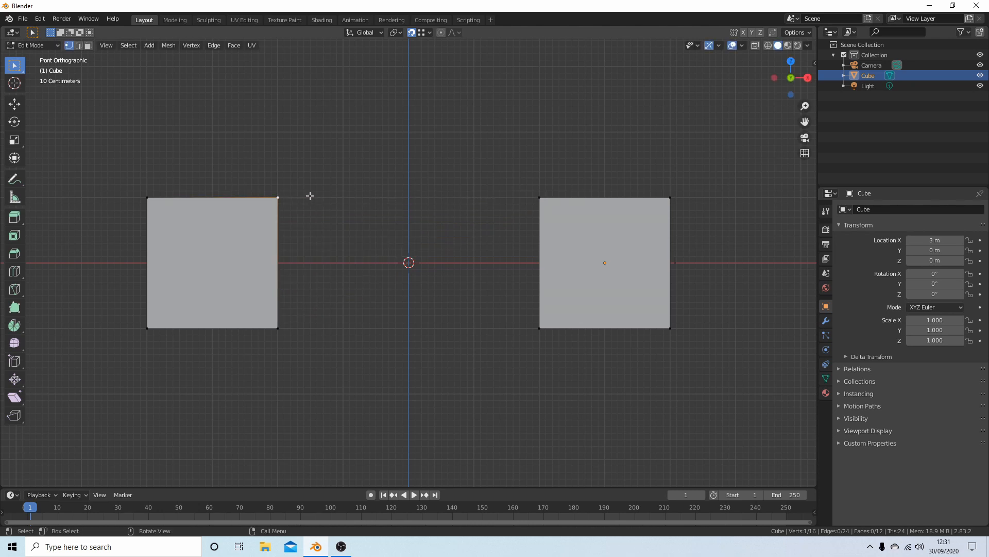
mouse_move(520, 196)
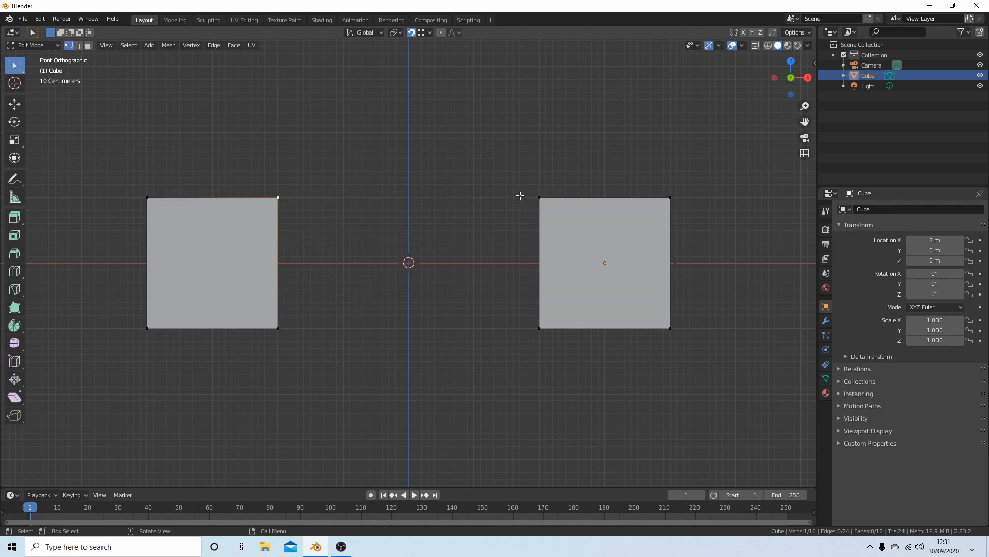
mouse_move(540, 197)
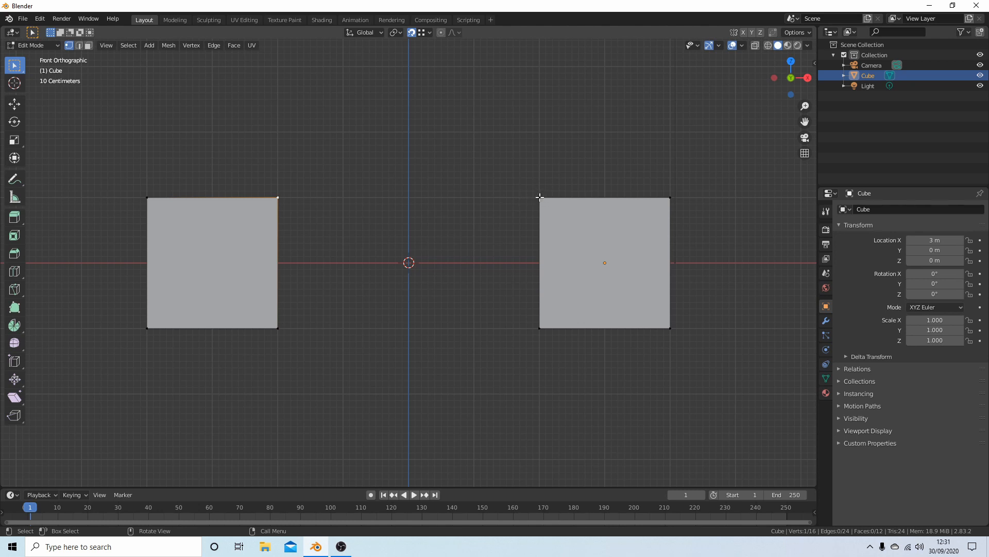
mouse_move(542, 194)
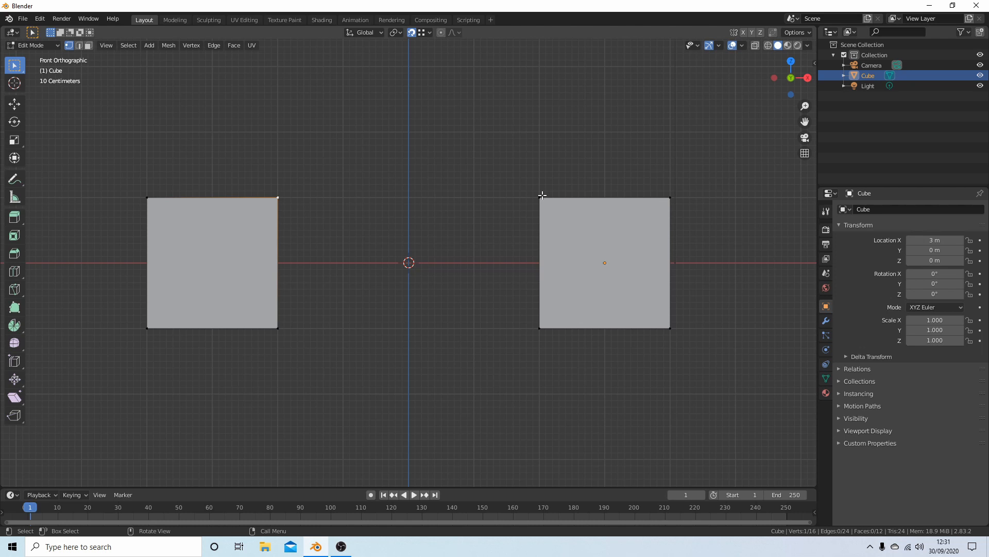
left_click_drag(276, 197, 541, 195)
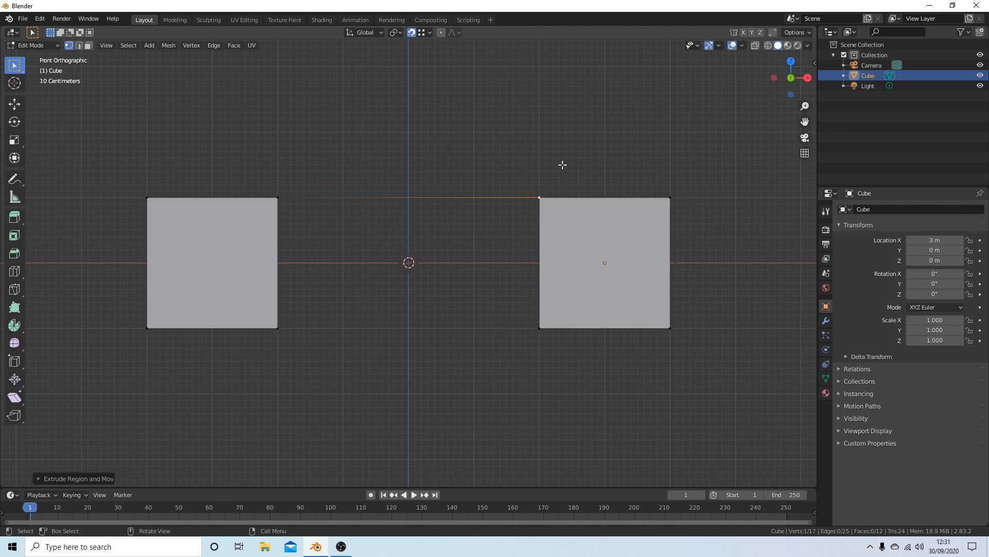
key("ctrl")
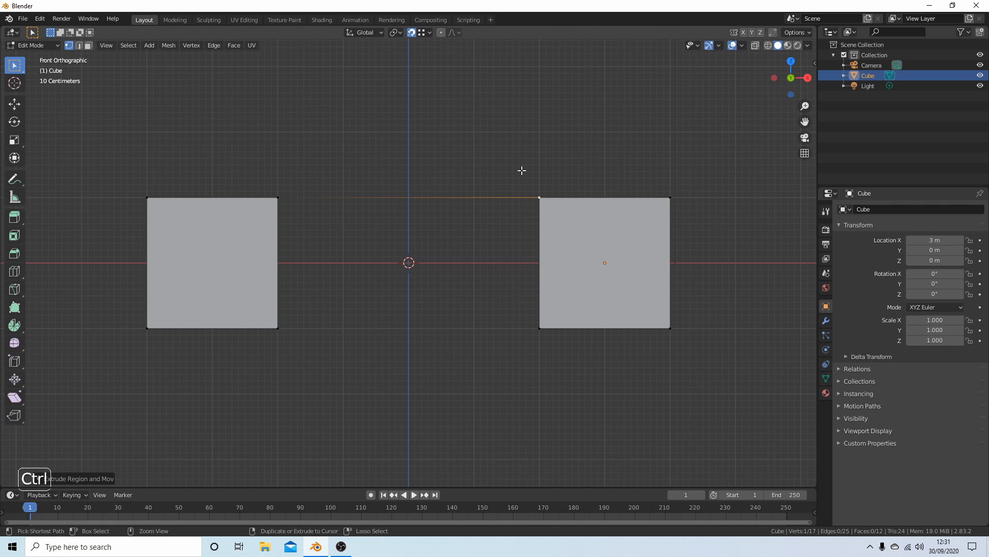
key("Ctrl+Z")
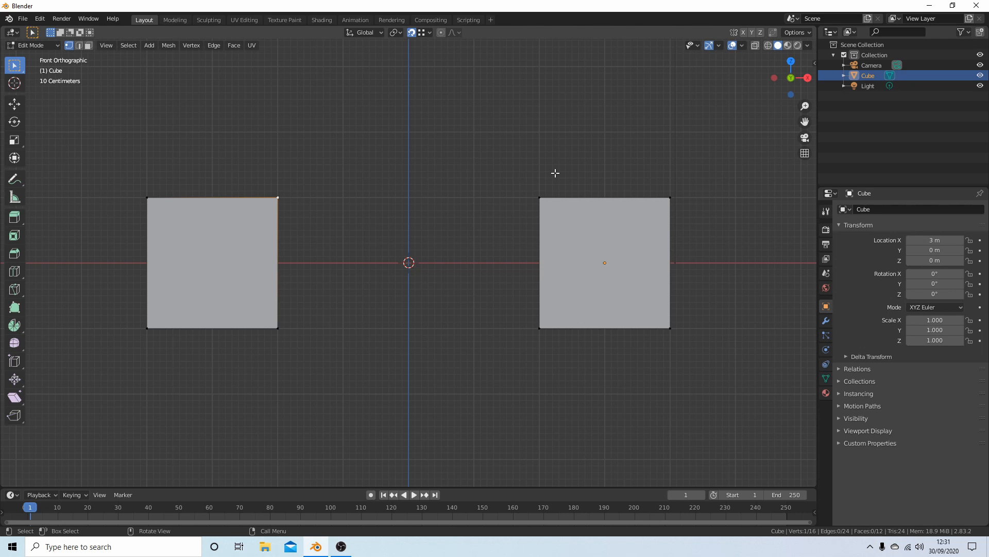
mouse_move(480, 154)
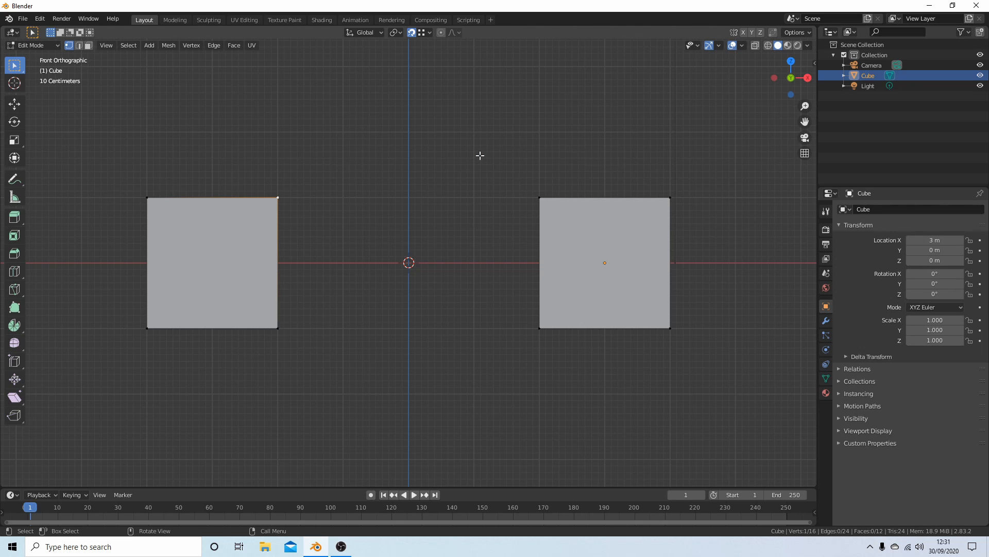
mouse_move(478, 152)
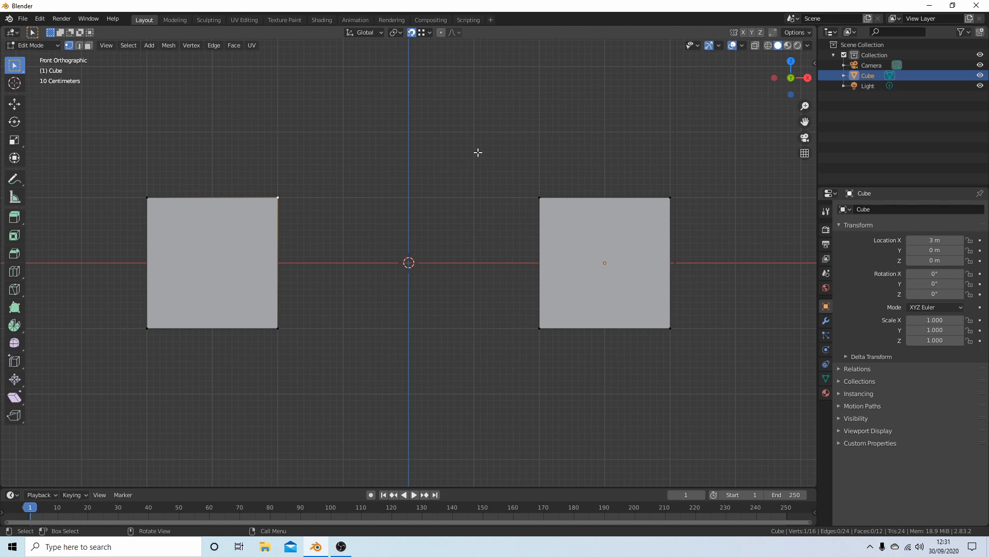
mouse_move(465, 161)
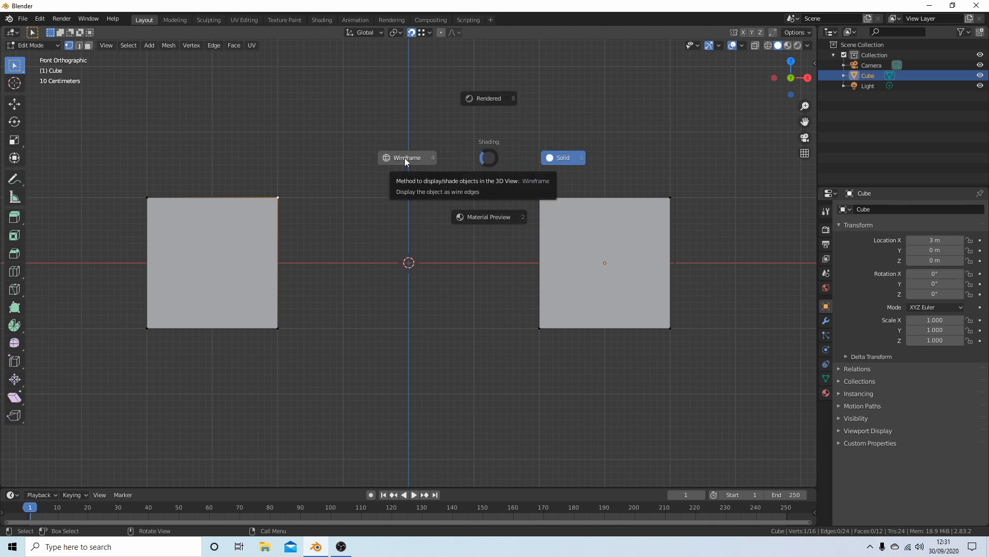
left_click(406, 157)
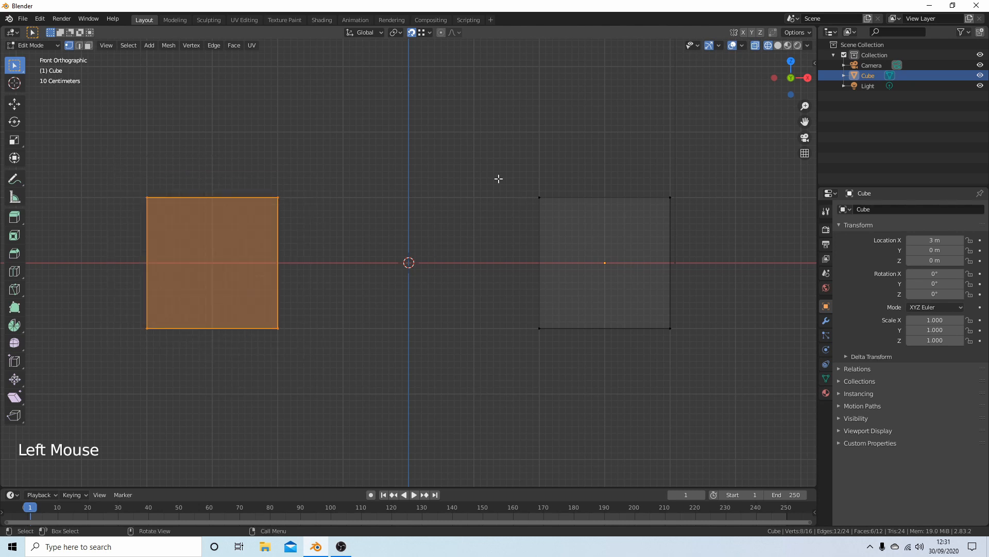
mouse_move(537, 194)
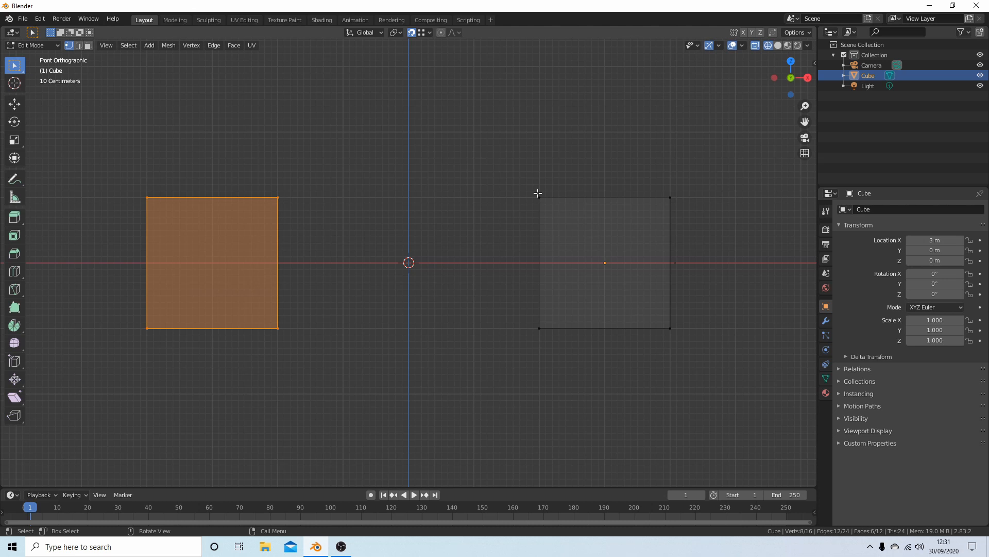
mouse_move(544, 196)
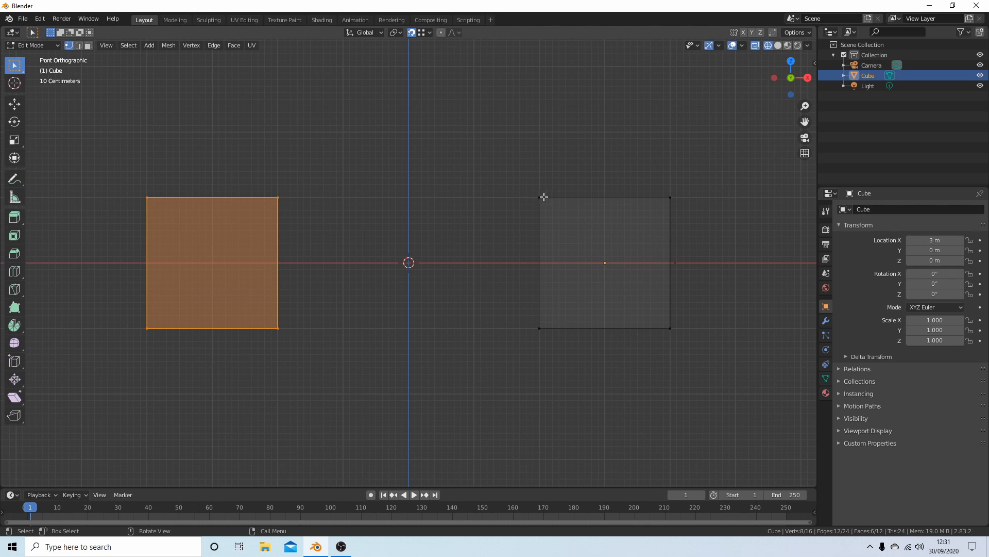
left_click_drag(211, 261, 473, 262)
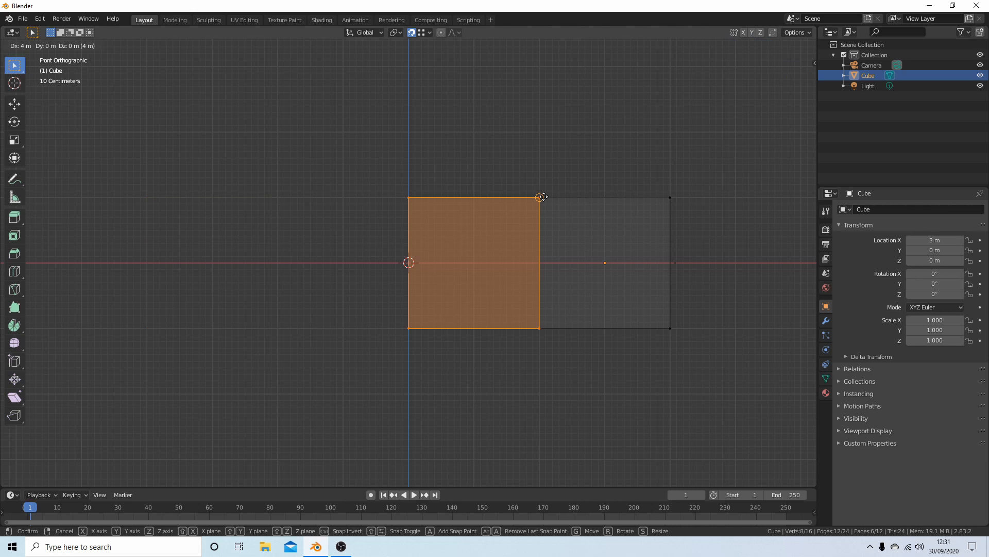
mouse_move(539, 198)
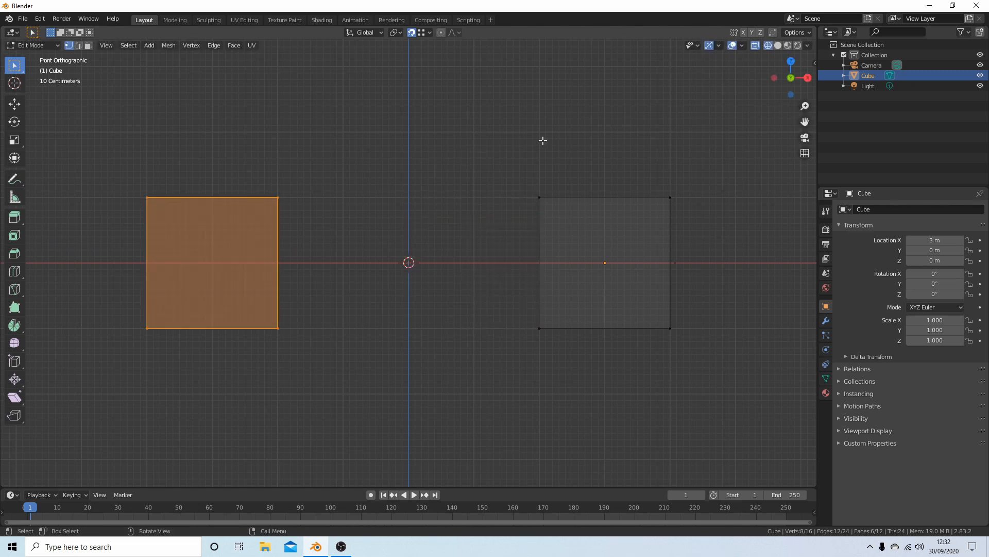
mouse_move(337, 175)
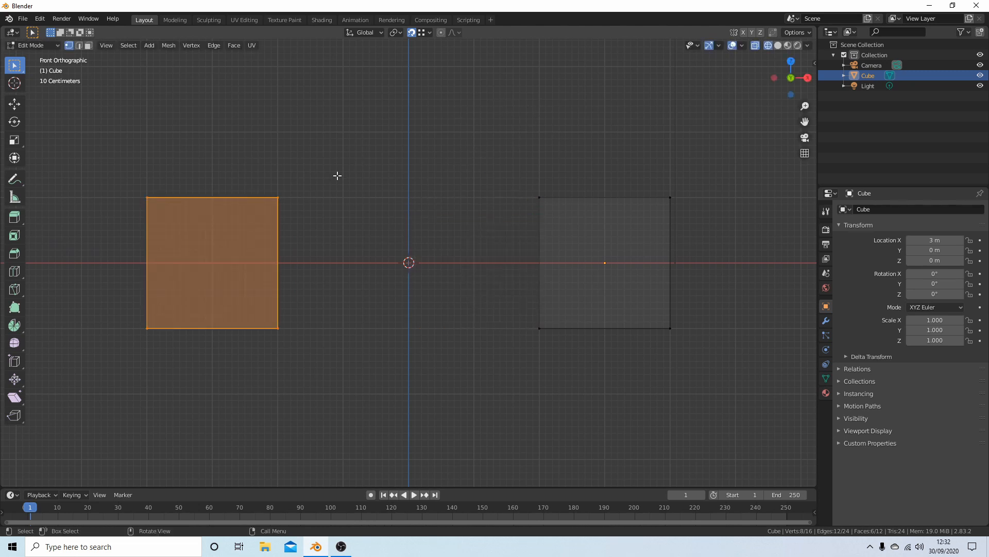
mouse_move(604, 97)
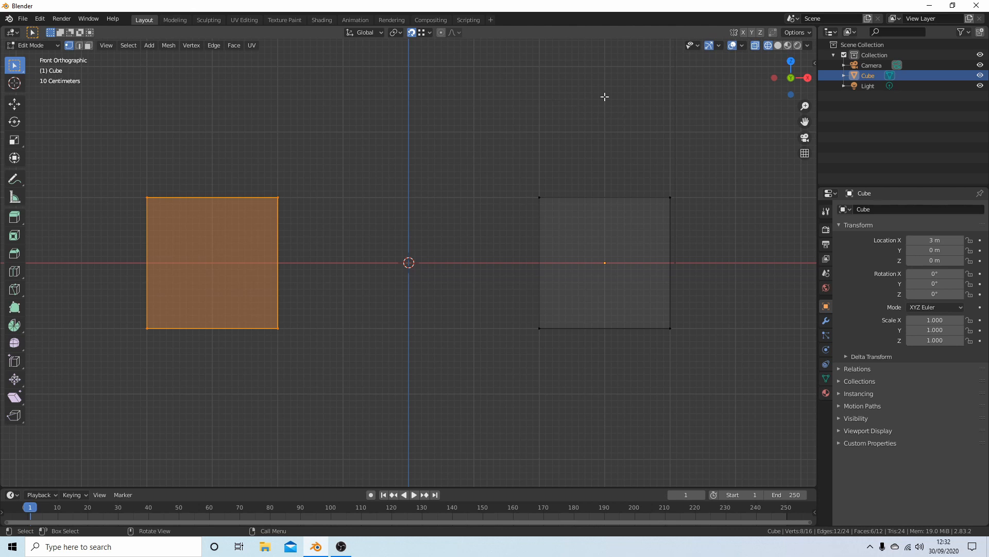
Step: Show the viewport in Solid shading and switch the Snap To target to Edge
key("Z")
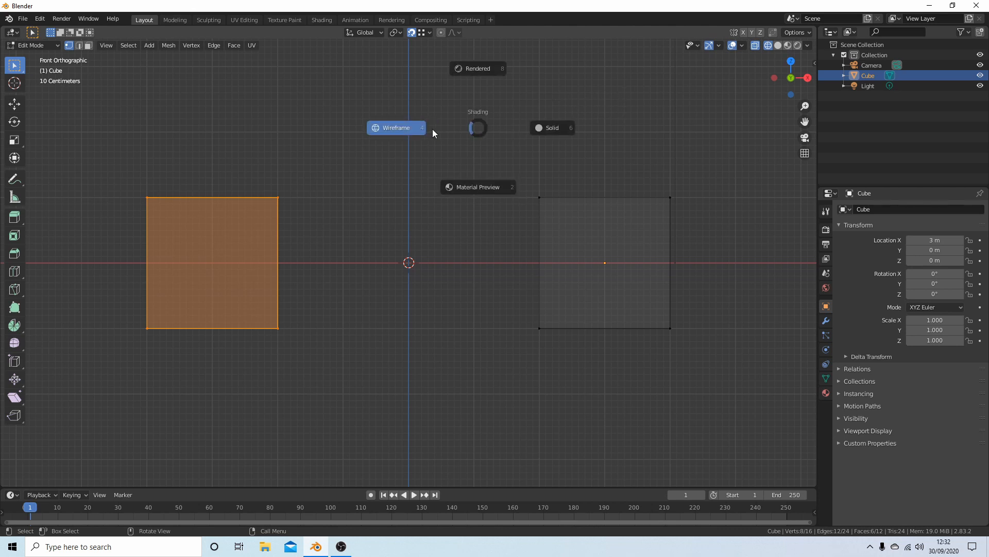
left_click(538, 128)
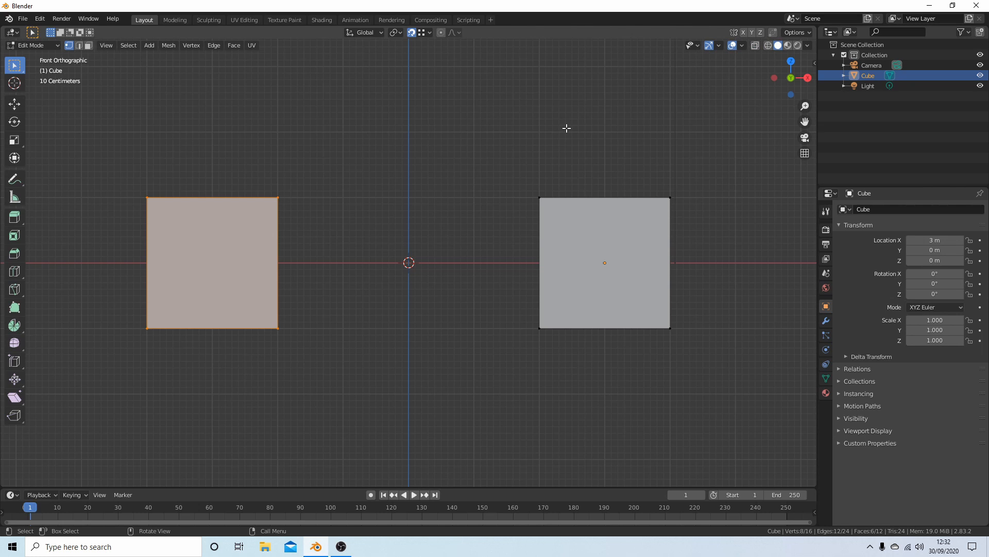
mouse_move(285, 259)
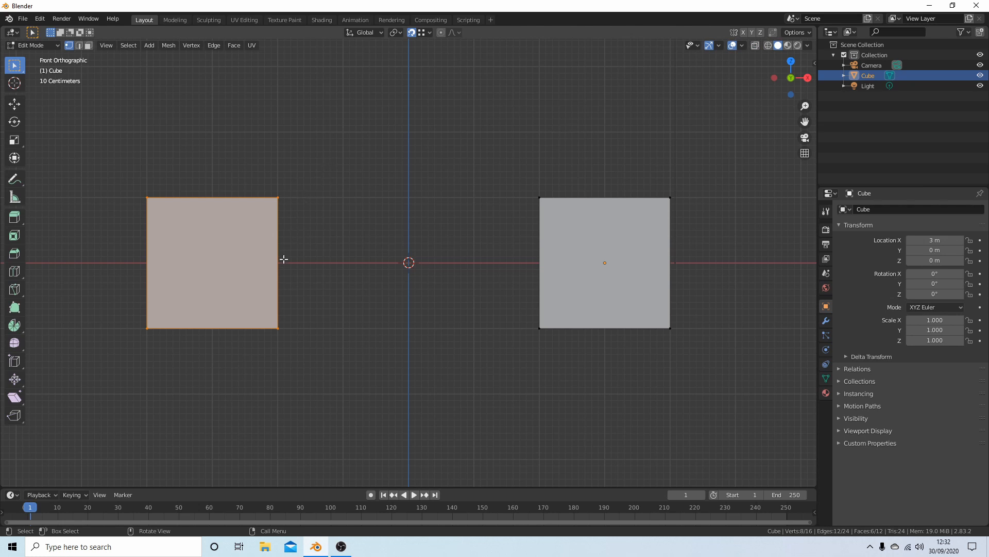
mouse_move(79, 45)
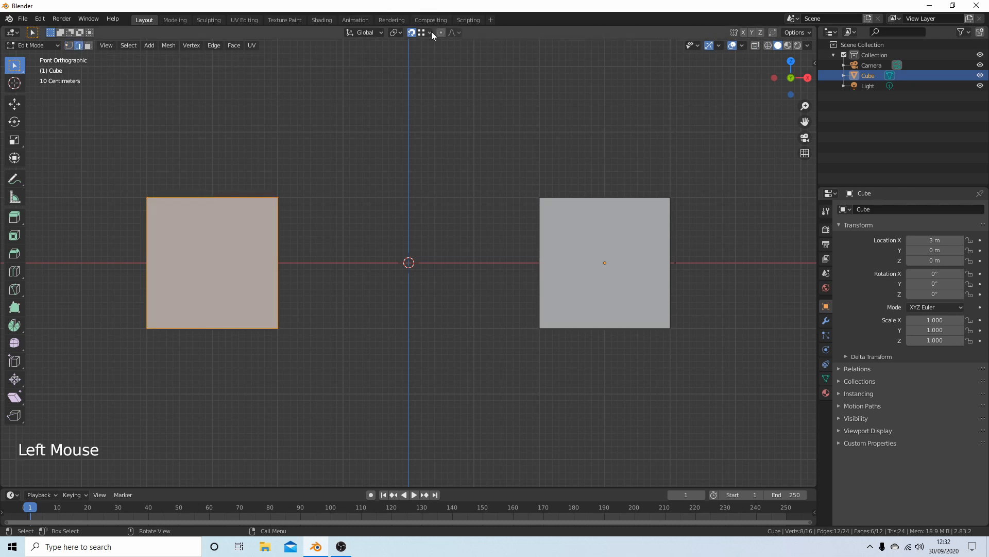
left_click(430, 32)
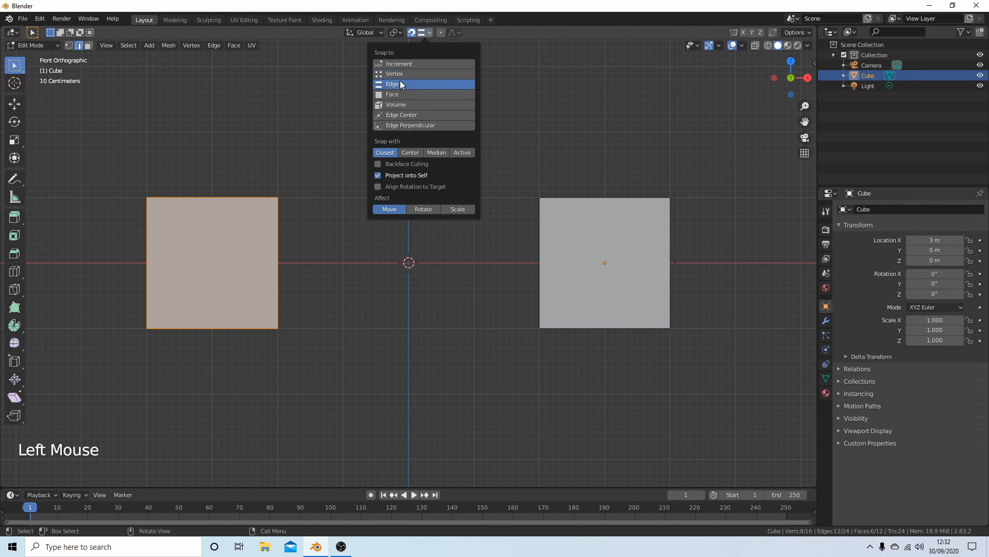
left_click(392, 85)
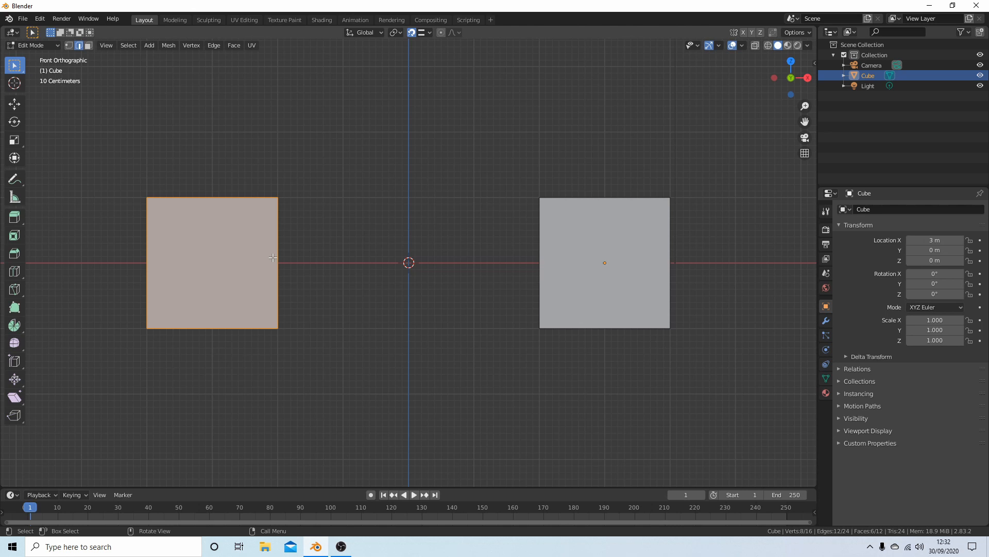
Step: Move the left cube's top-right edge 4 m right, snapping it onto the right cube
left_click(275, 204)
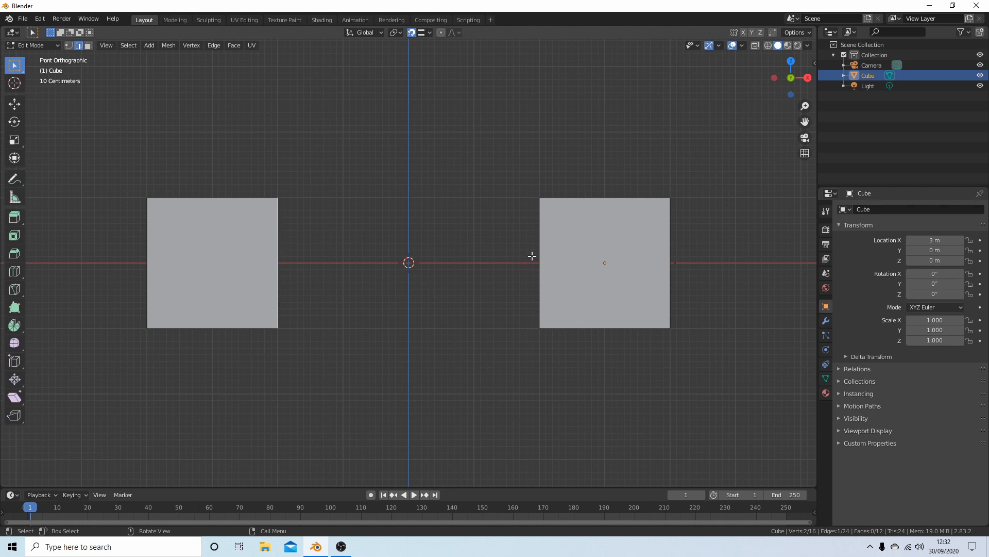
mouse_move(546, 260)
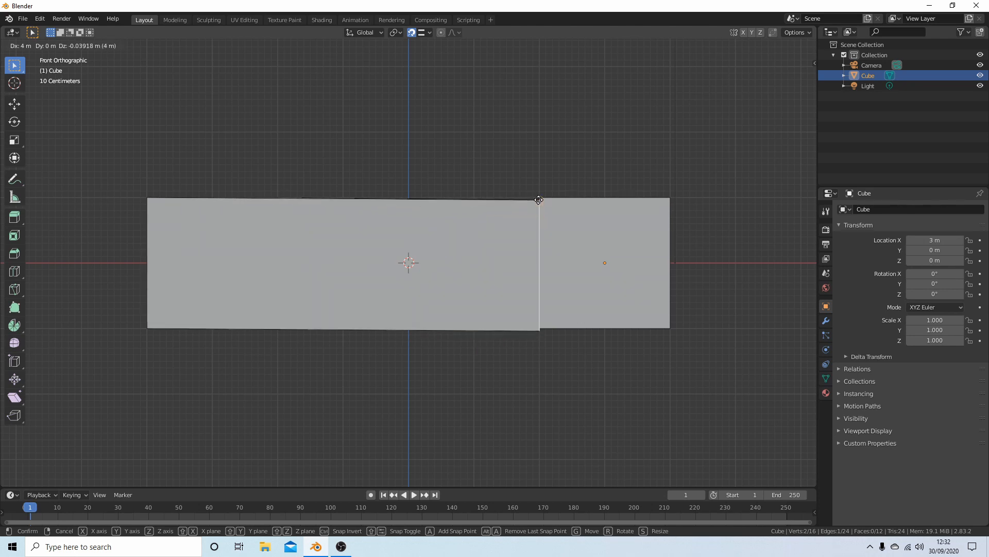
left_click_drag(537, 199, 539, 255)
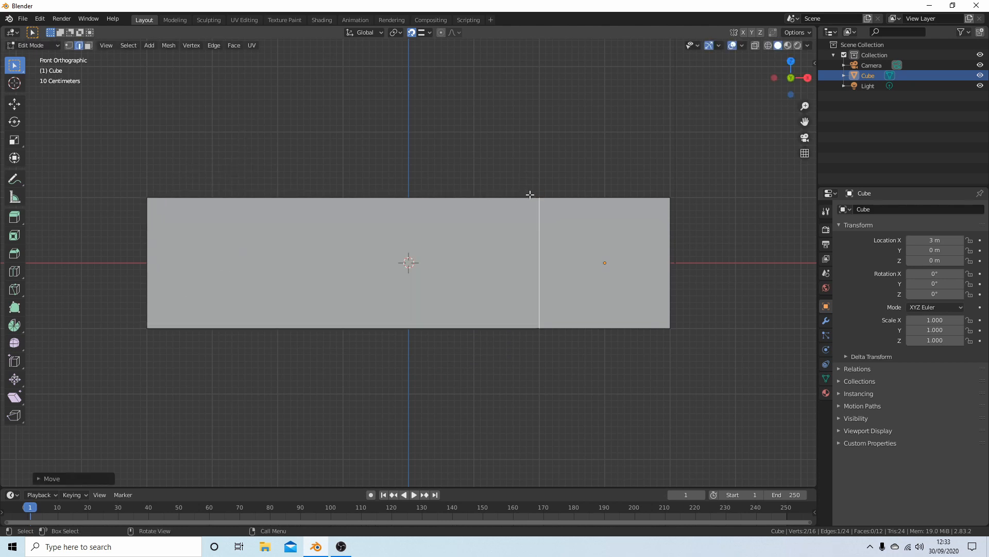
left_click_drag(529, 194, 539, 230)
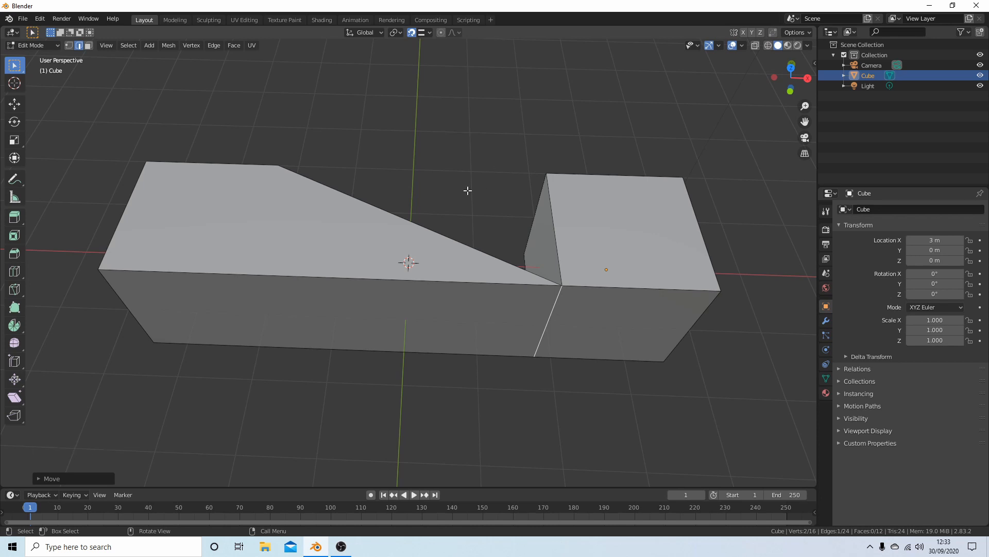
mouse_move(441, 202)
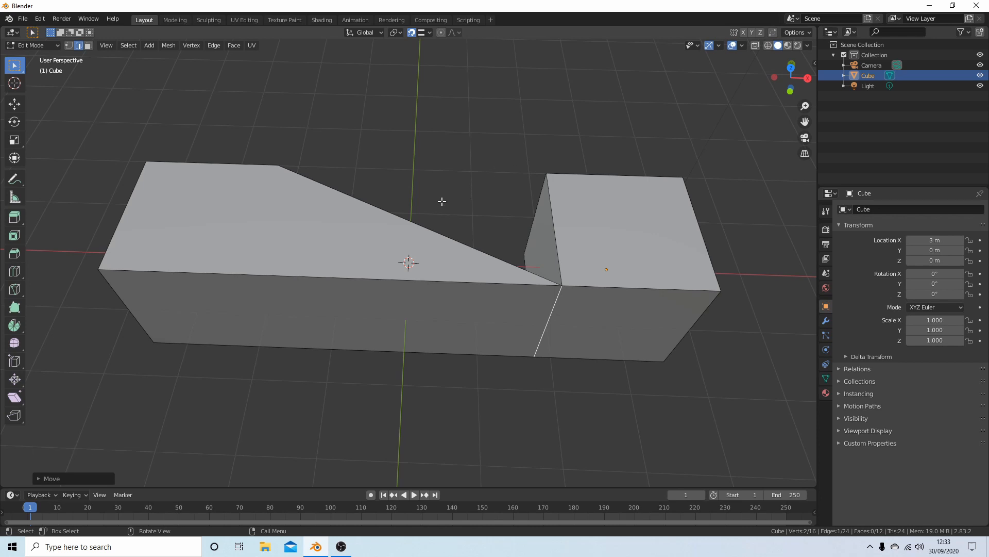
Step: Undo the stretched edge move and view the two separate blocks from the front
key("Ctrl+Z")
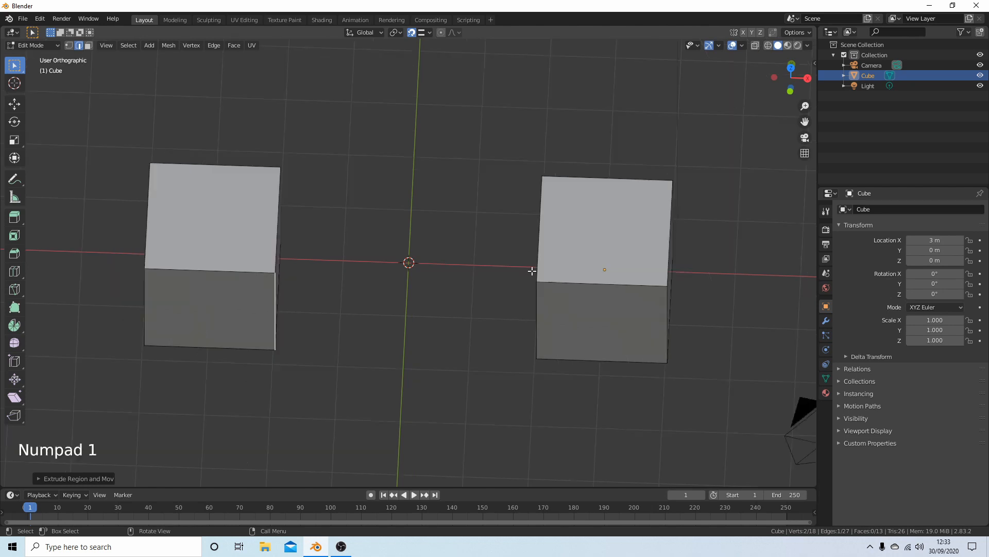
key("KP_1")
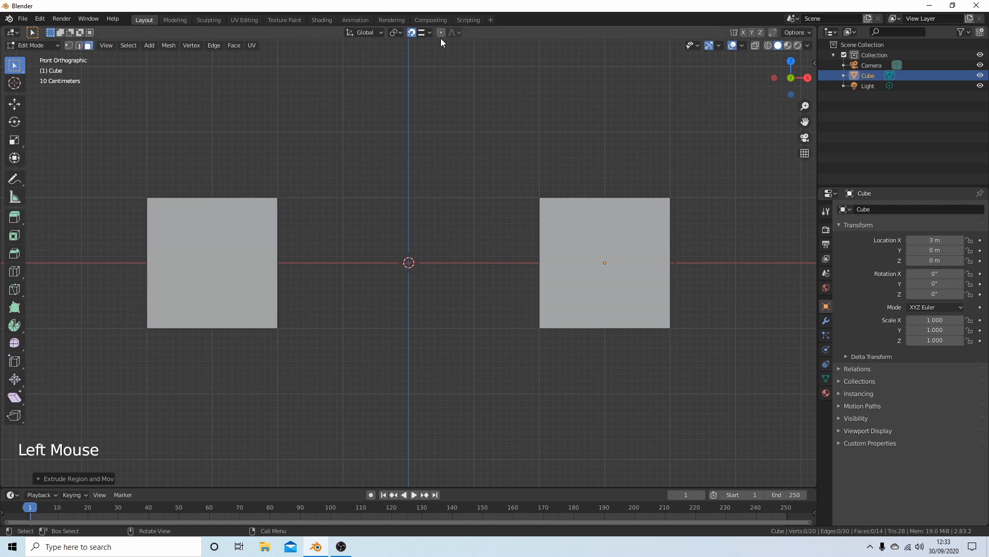
Step: Set the Snap To target to Face and switch to face select mode
left_click(430, 32)
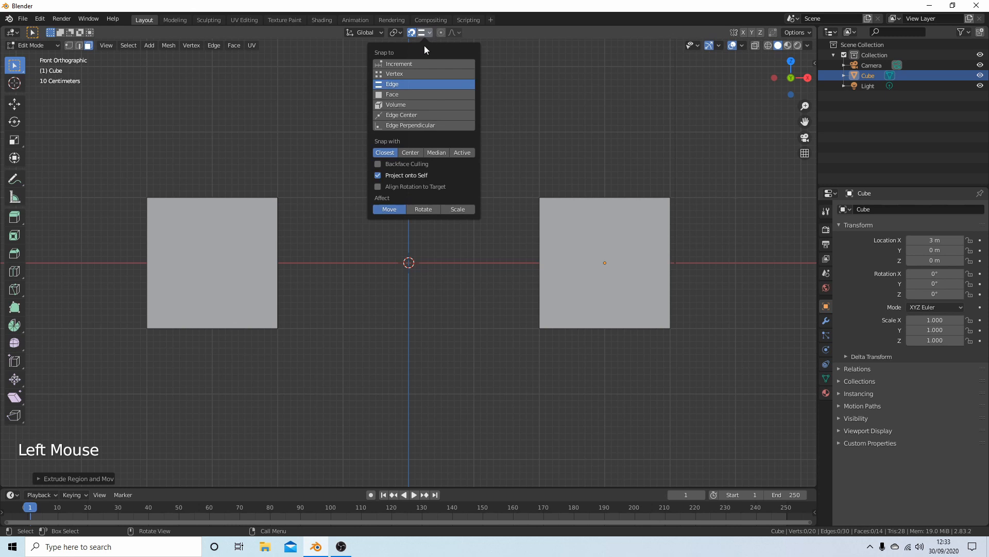
mouse_move(392, 93)
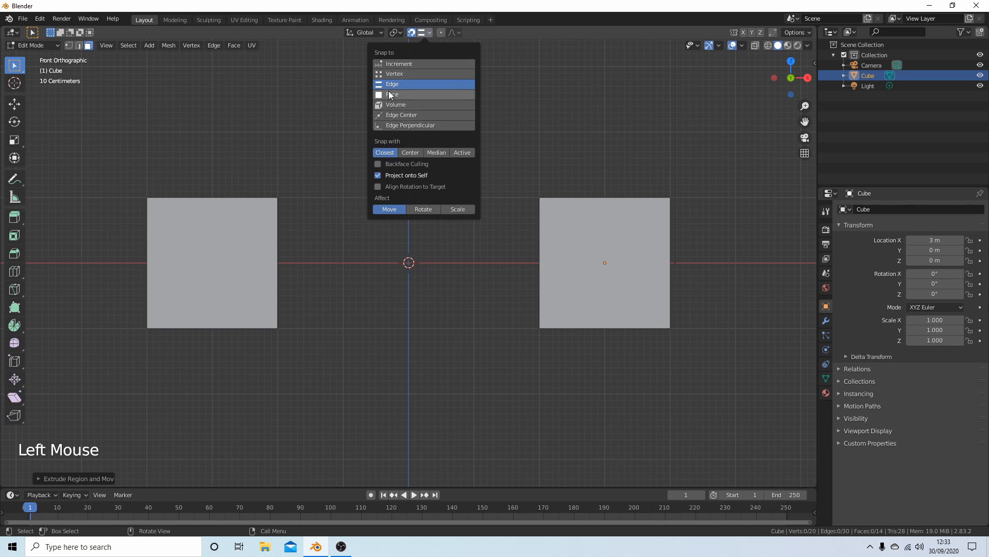
left_click(392, 83)
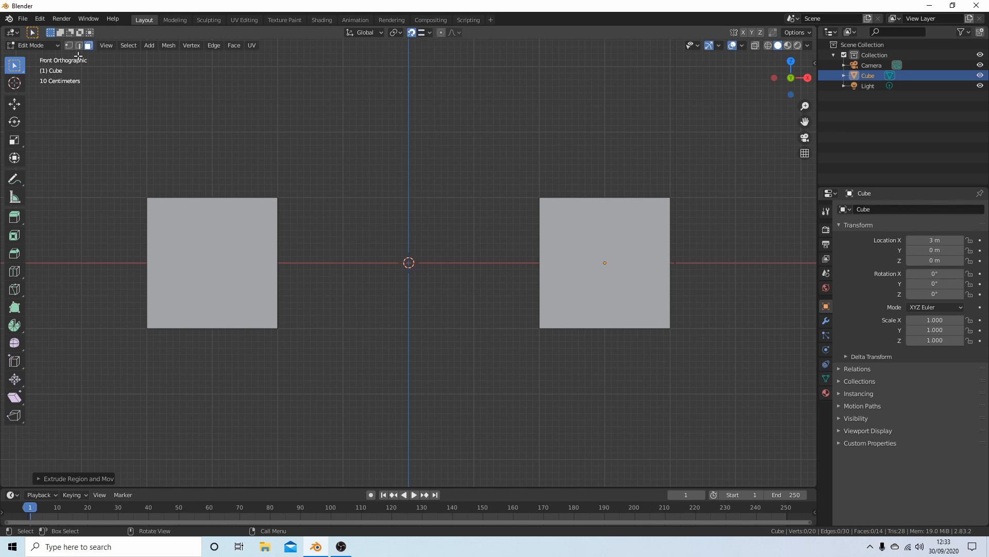
left_click(429, 32)
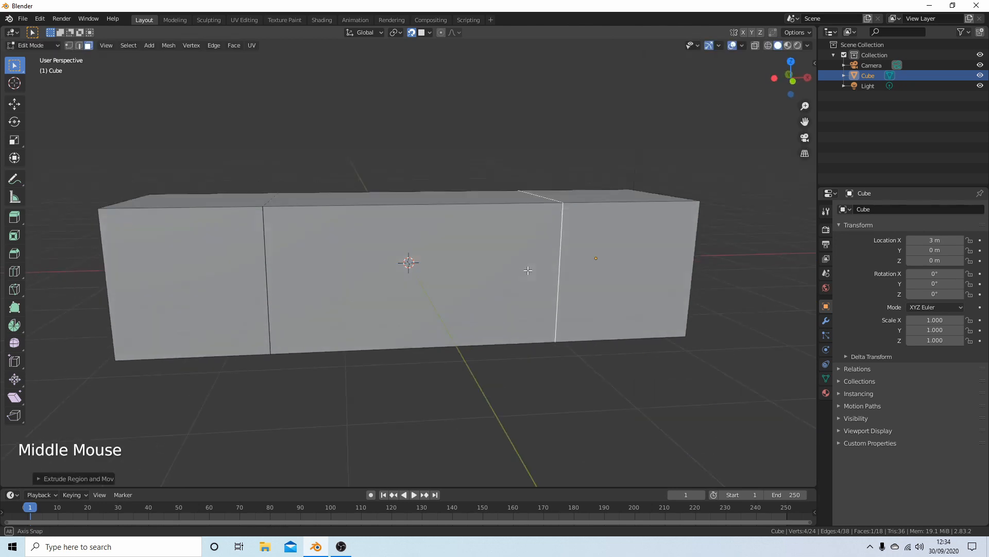
left_click_drag(528, 270, 322, 230)
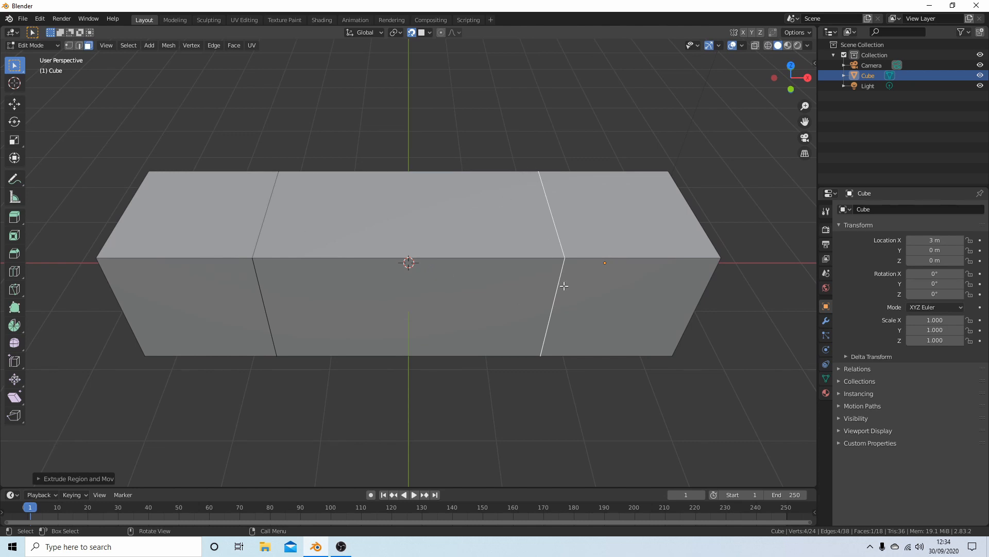
left_click_drag(564, 286, 396, 201)
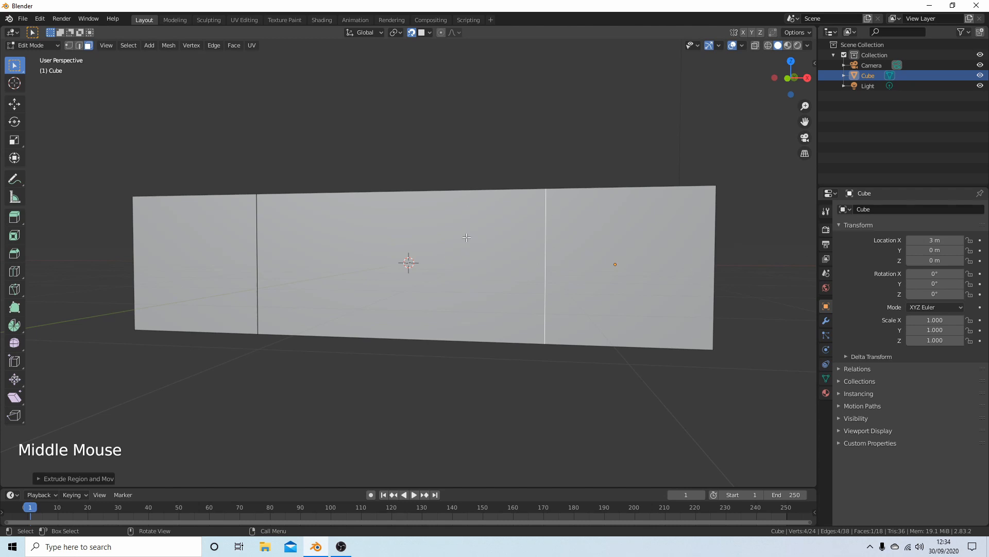
left_click_drag(467, 252, 485, 277)
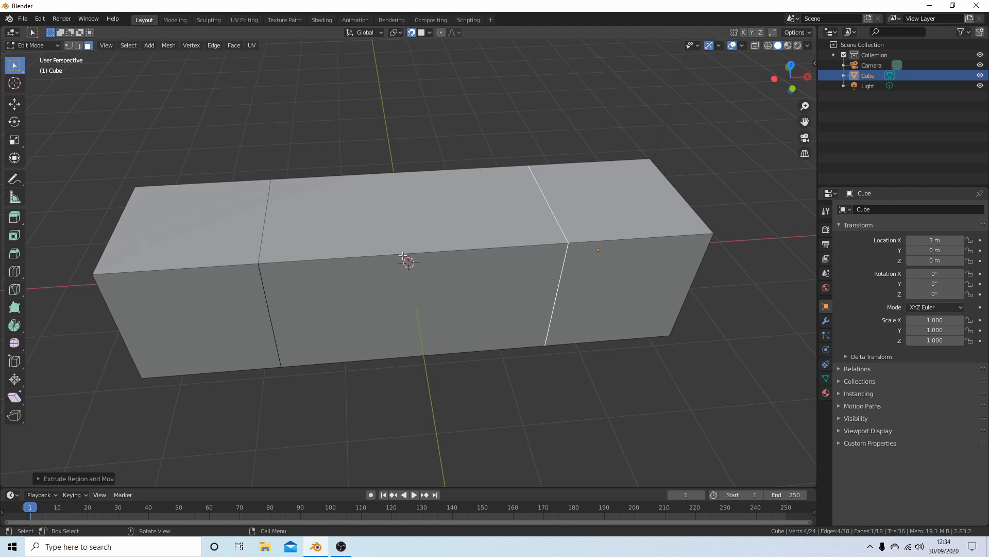
mouse_move(487, 209)
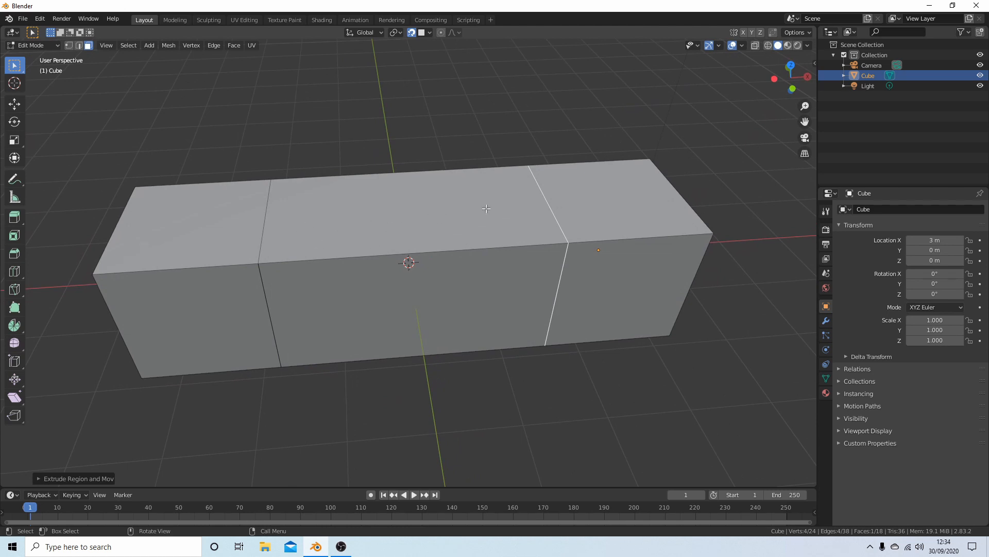
mouse_move(330, 219)
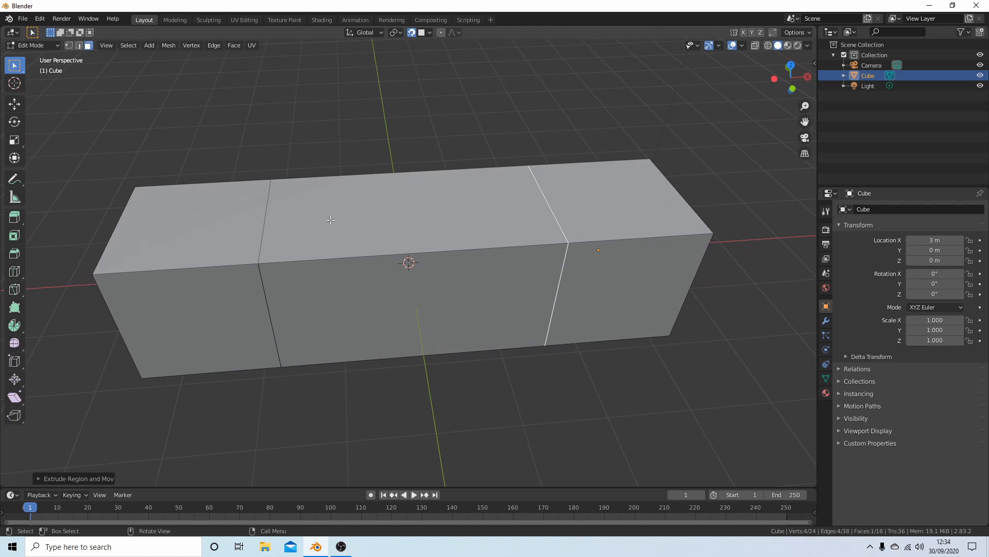
mouse_move(475, 210)
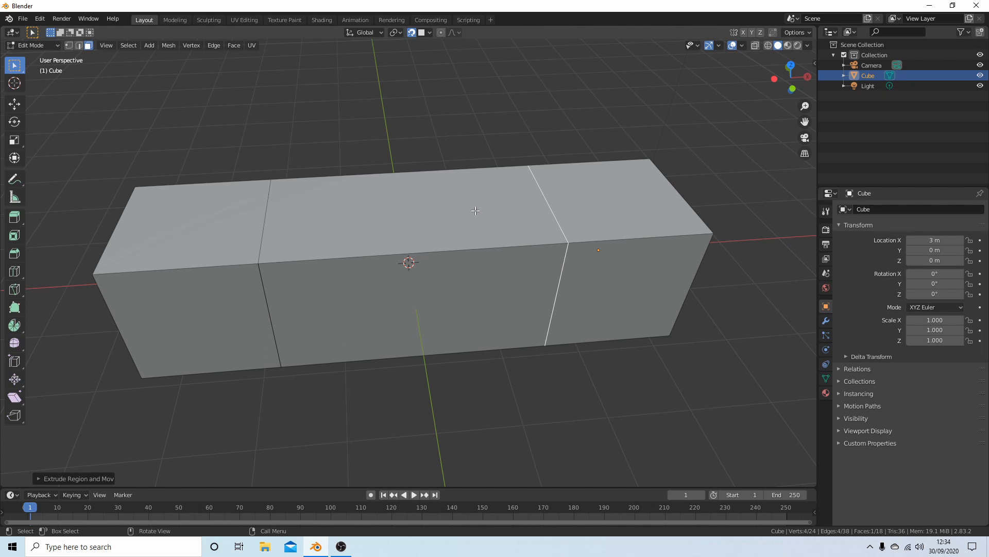
mouse_move(468, 218)
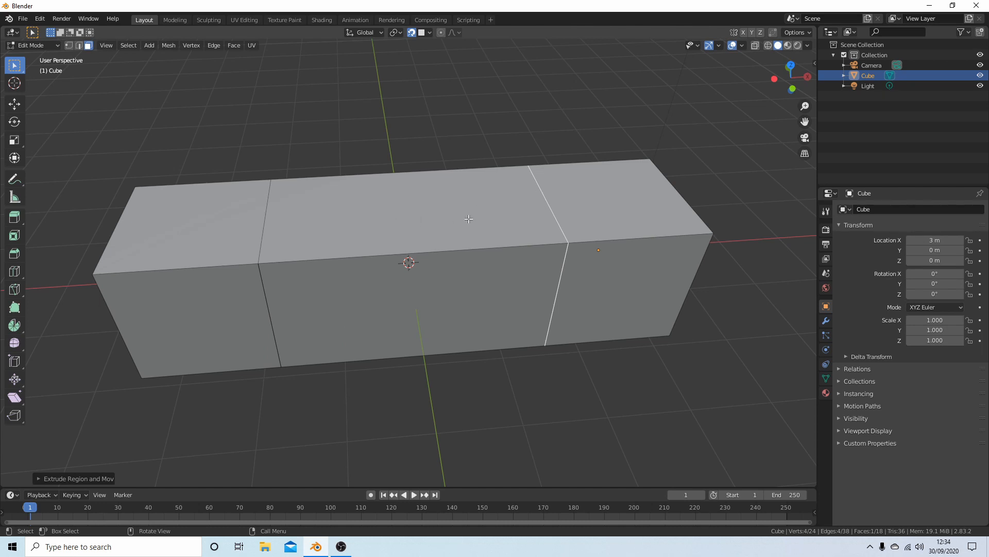
mouse_move(484, 217)
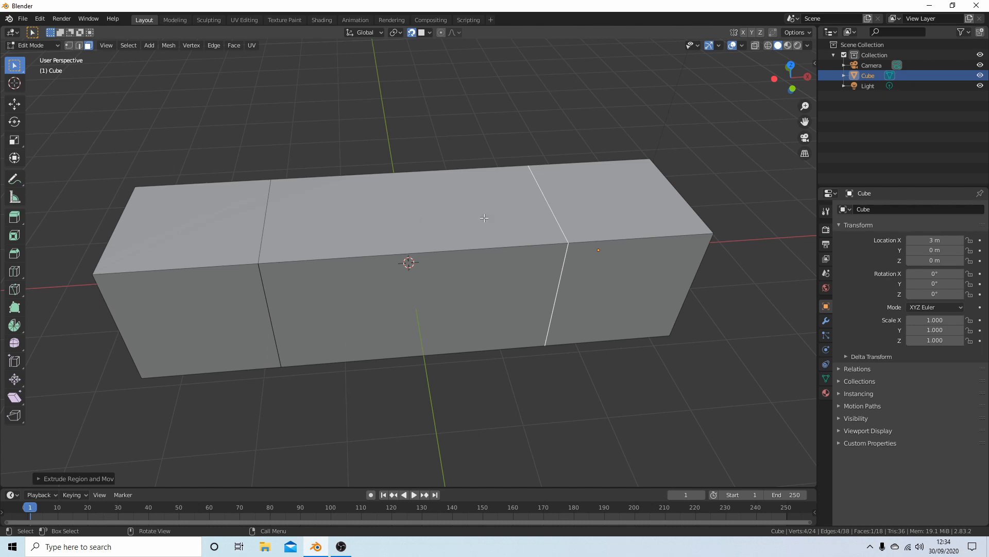